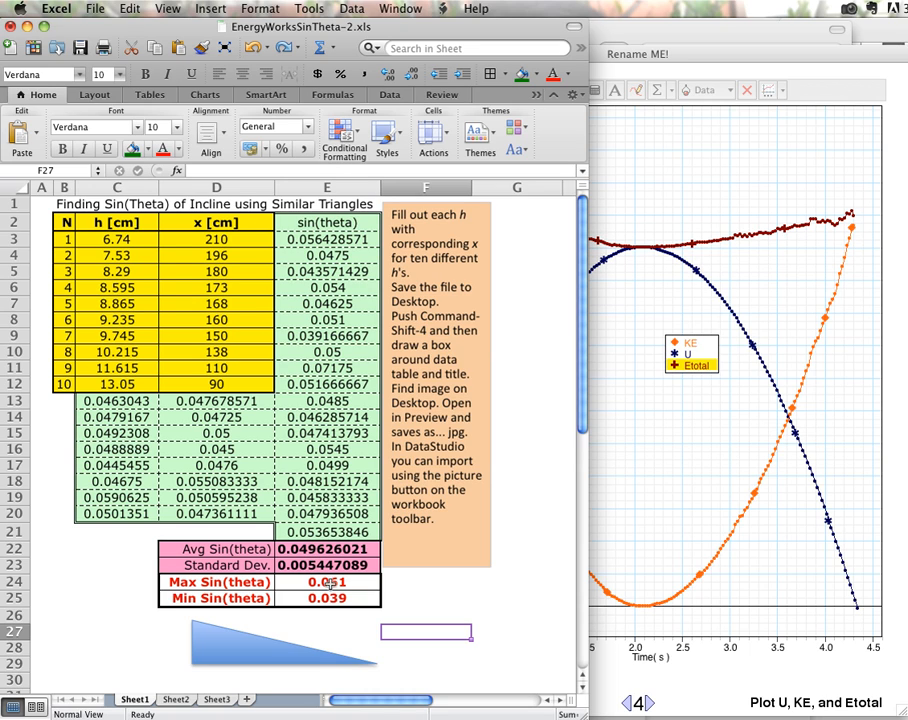
# Highlight the Etotal data points from about 2.6 s to 4.3 s
pyautogui.click(325, 581)
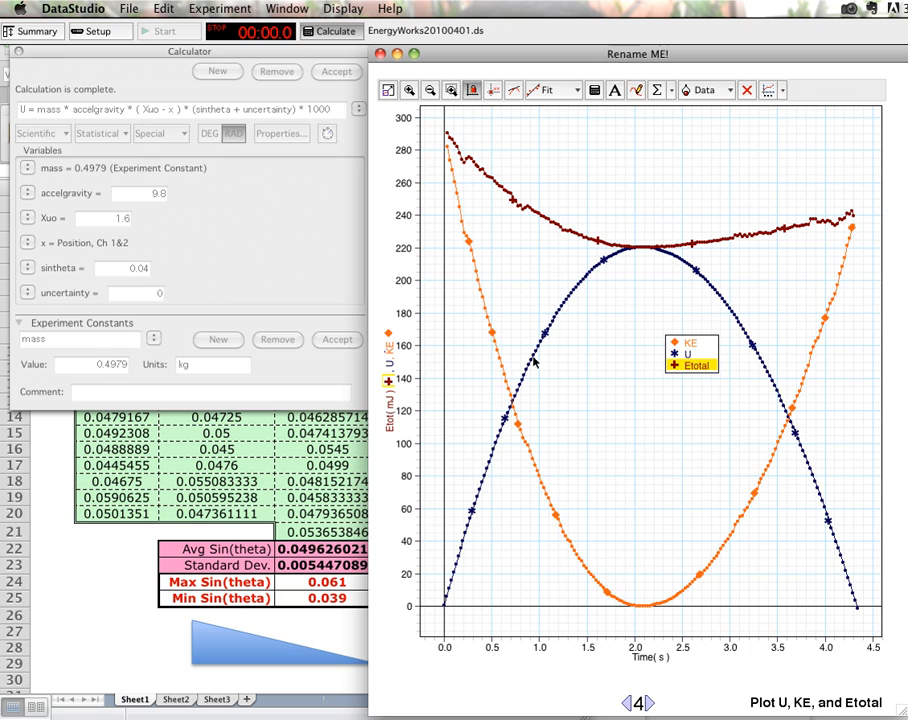
pyautogui.moveTo(779, 410)
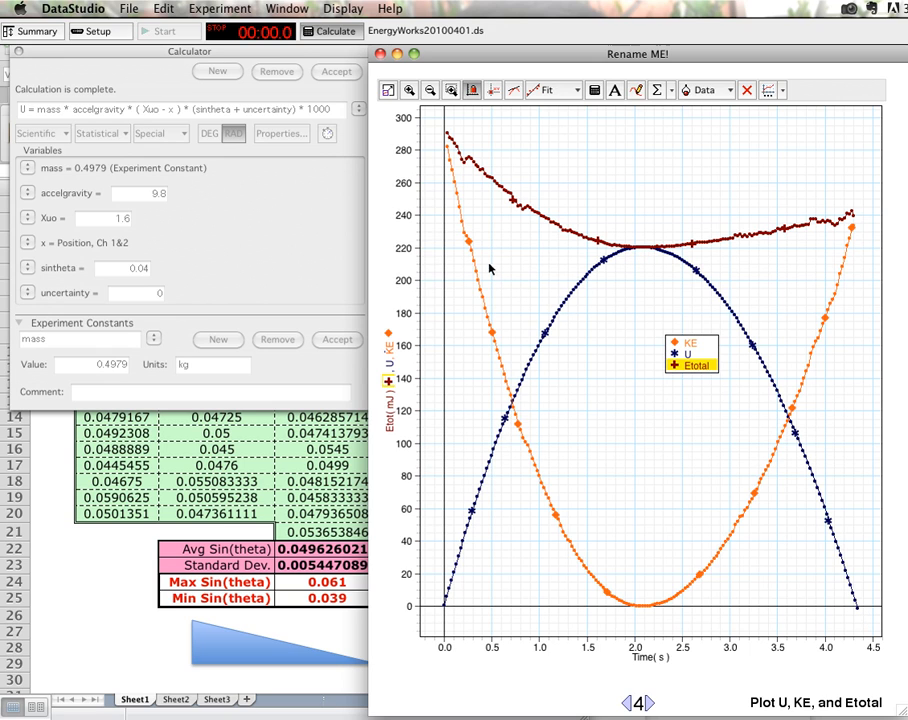
pyautogui.moveTo(487, 353)
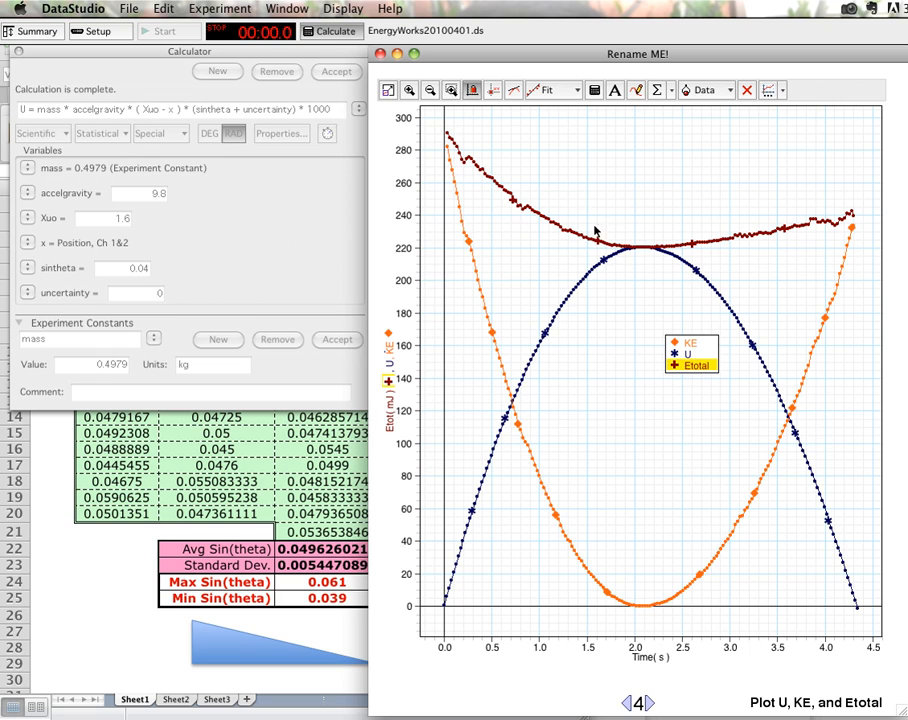
pyautogui.moveTo(433, 151)
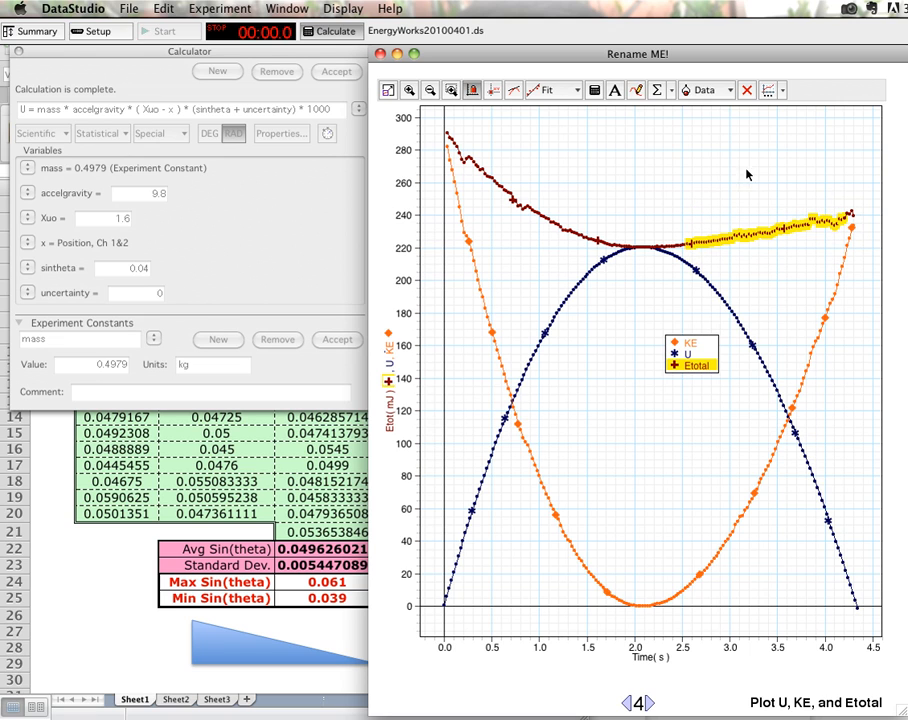
pyautogui.click(569, 90)
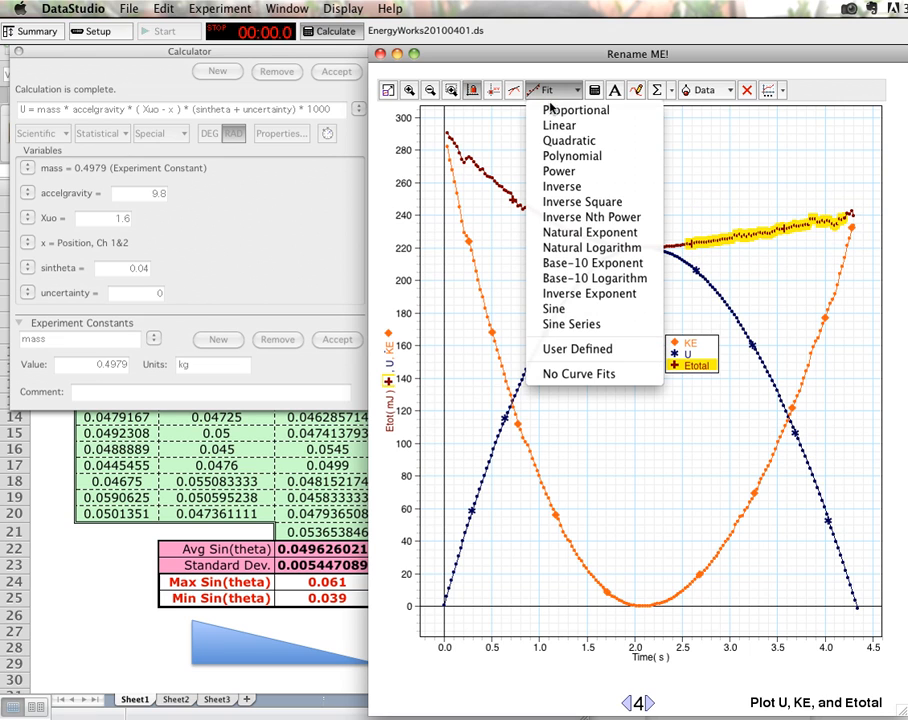
pyautogui.click(559, 125)
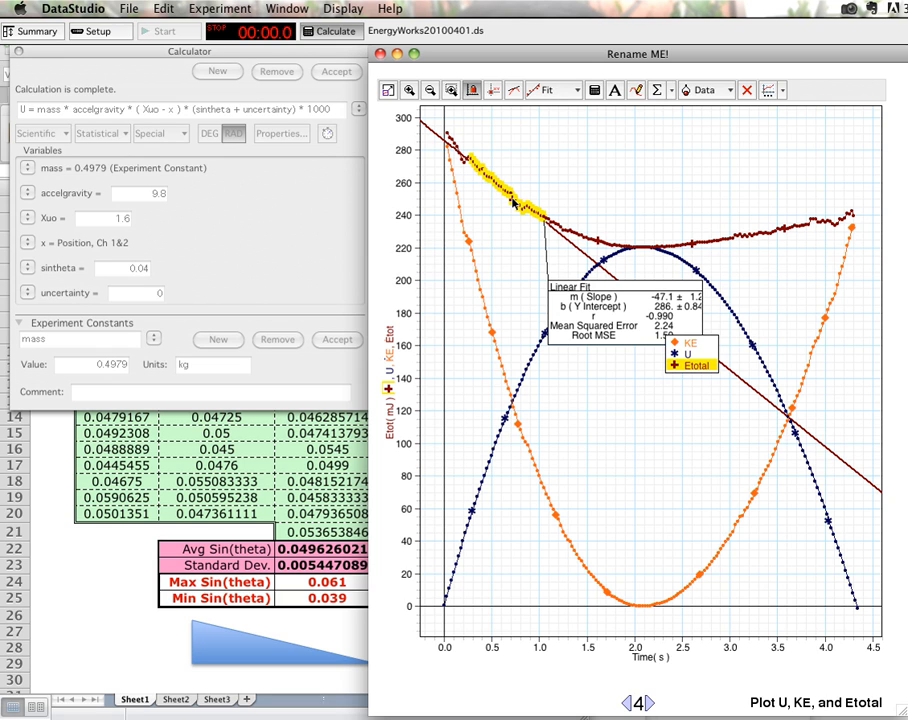
pyautogui.moveTo(521, 225)
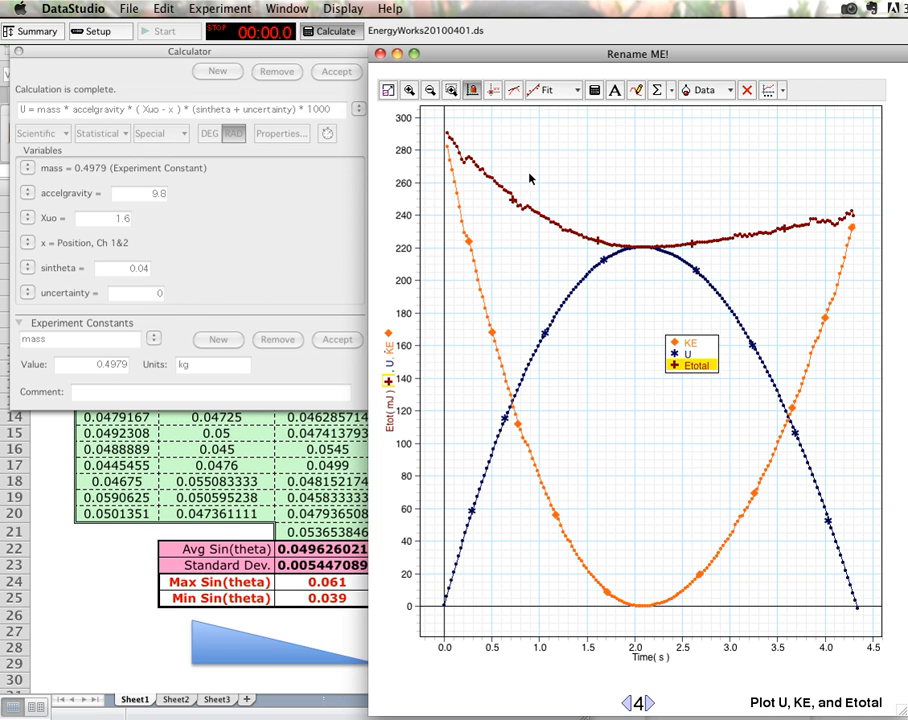
pyautogui.moveTo(477, 290)
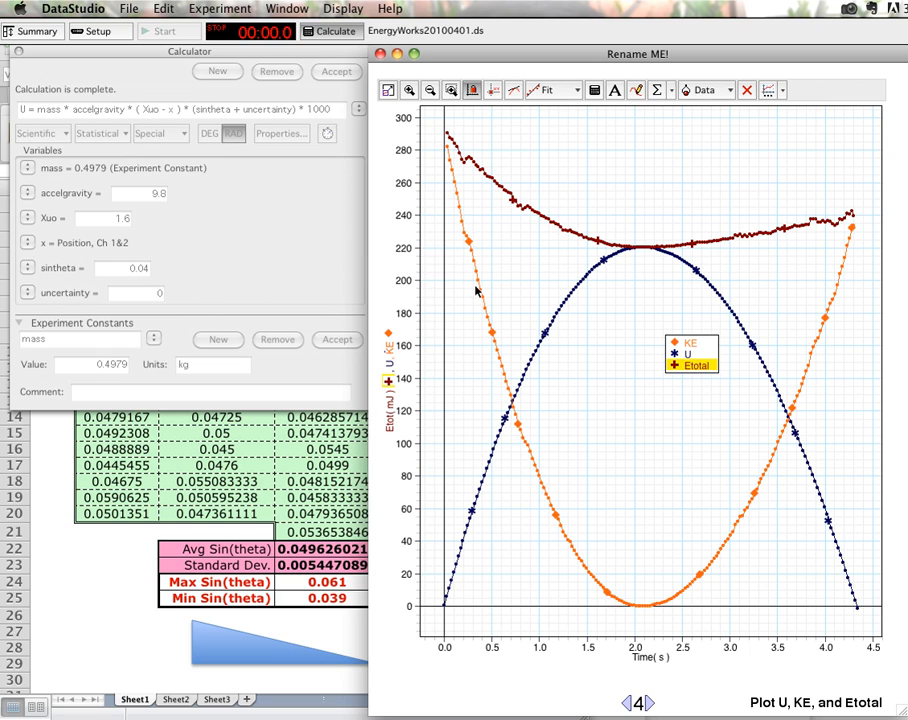
pyautogui.moveTo(608, 266)
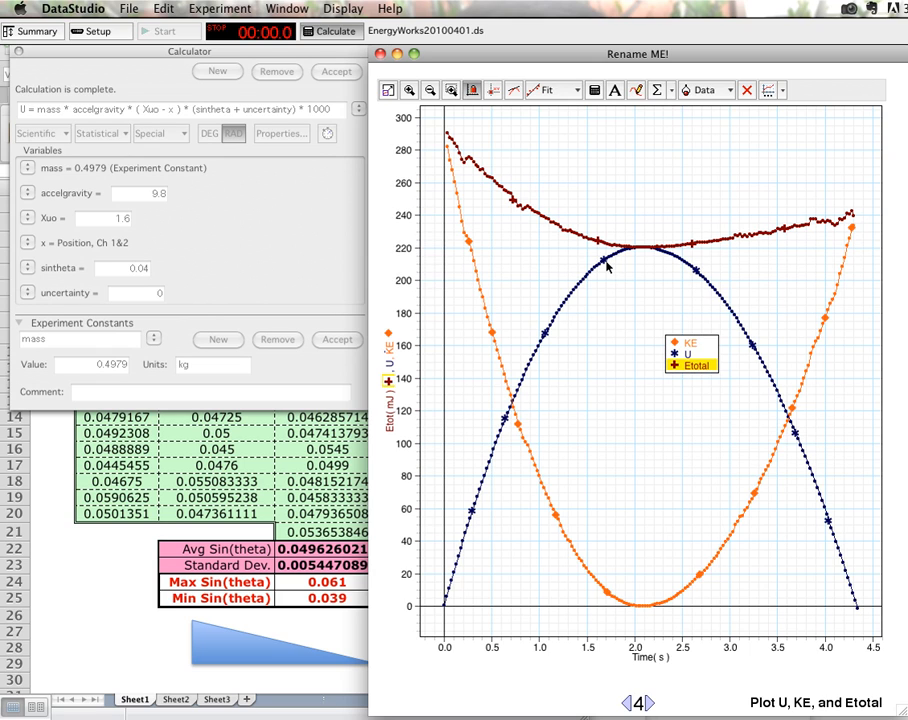
pyautogui.moveTo(576, 207)
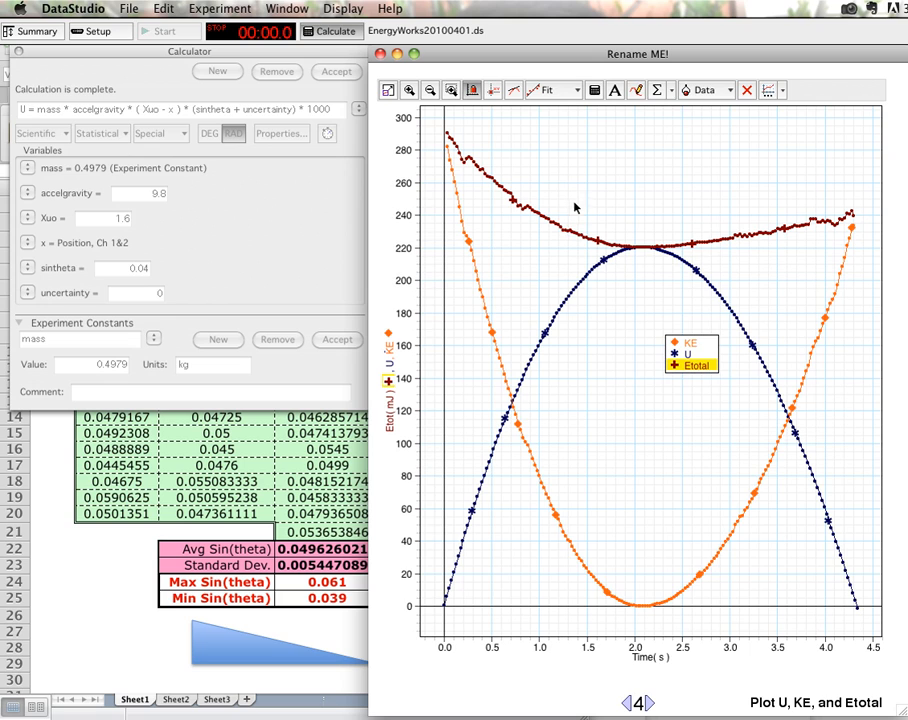
pyautogui.moveTo(597, 215)
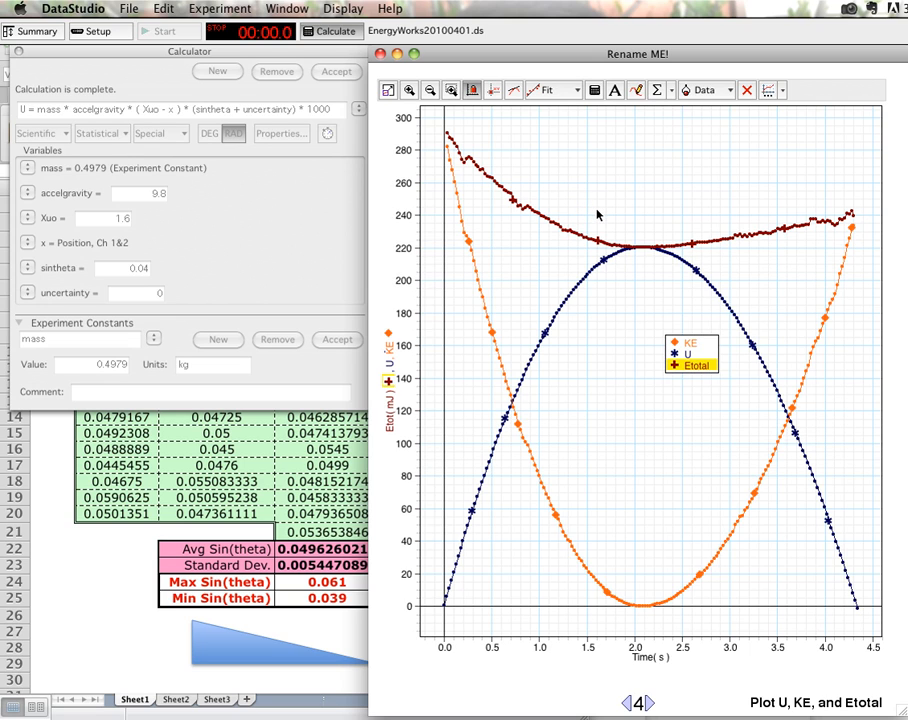
pyautogui.moveTo(581, 239)
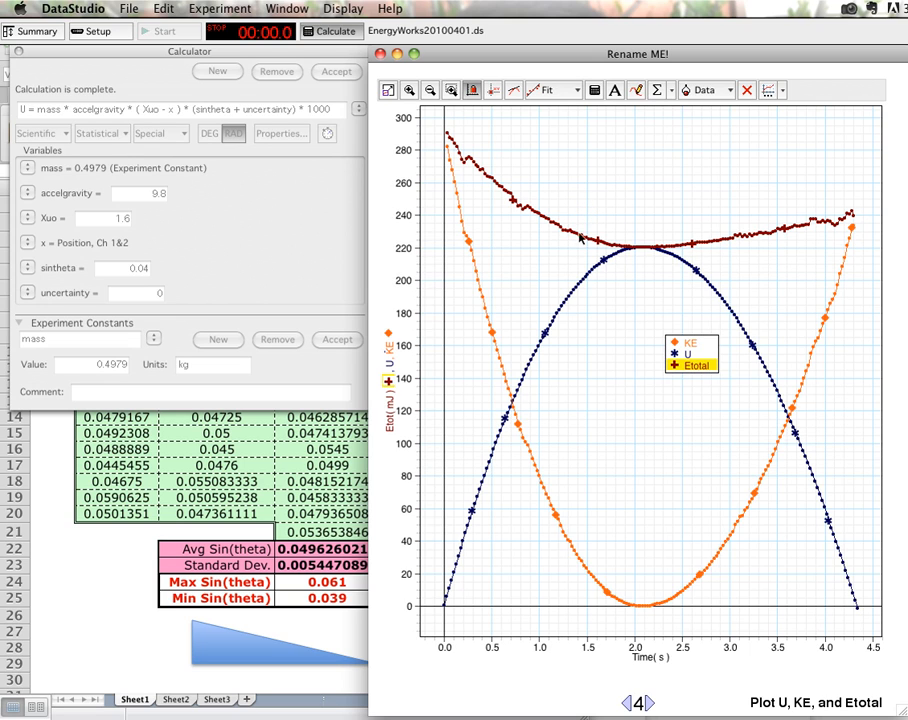
pyautogui.moveTo(665, 240)
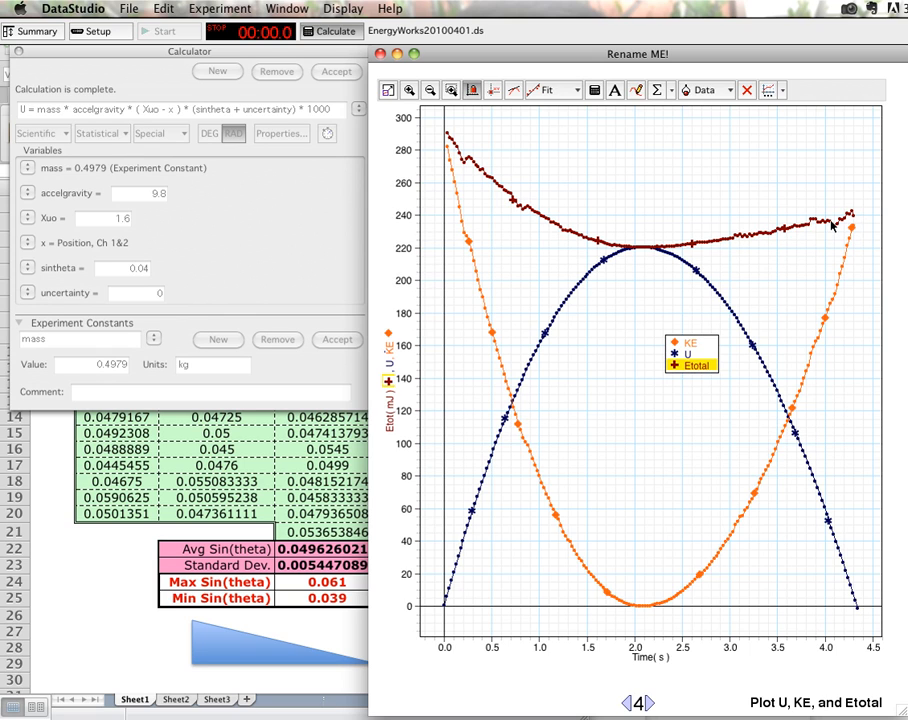
pyautogui.moveTo(650, 231)
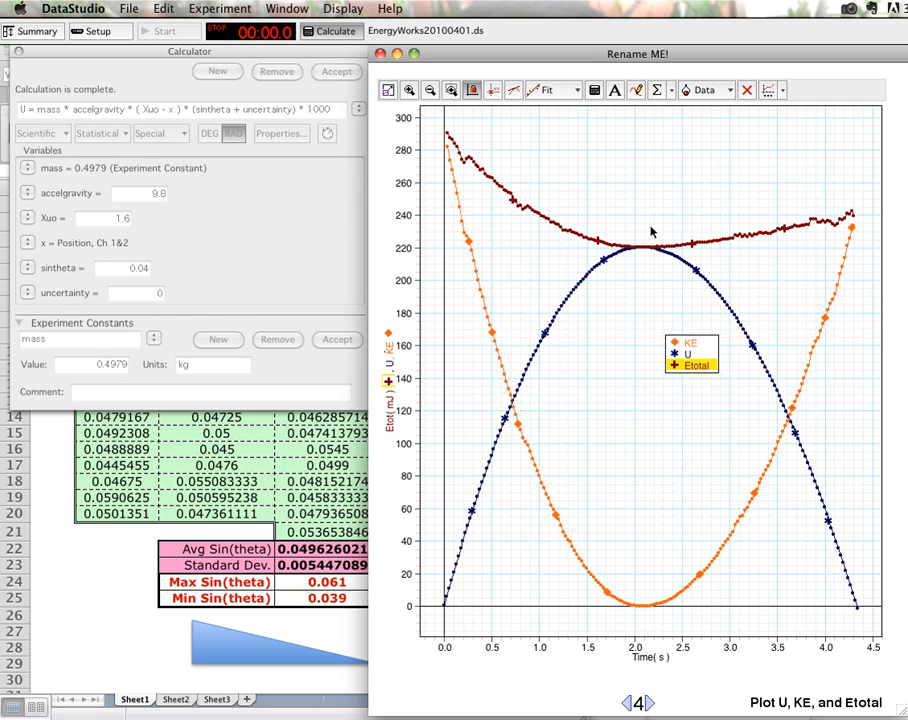
pyautogui.moveTo(713, 265)
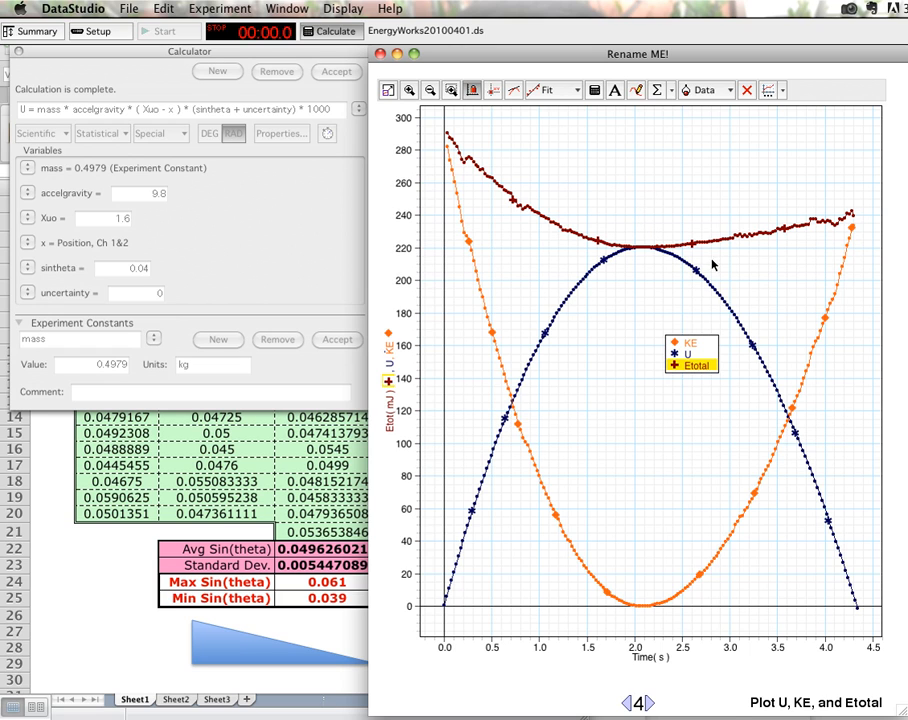
# Select the sintheta value in the Calculator for editing
pyautogui.moveTo(713, 265); pyautogui.dragTo(815, 229)
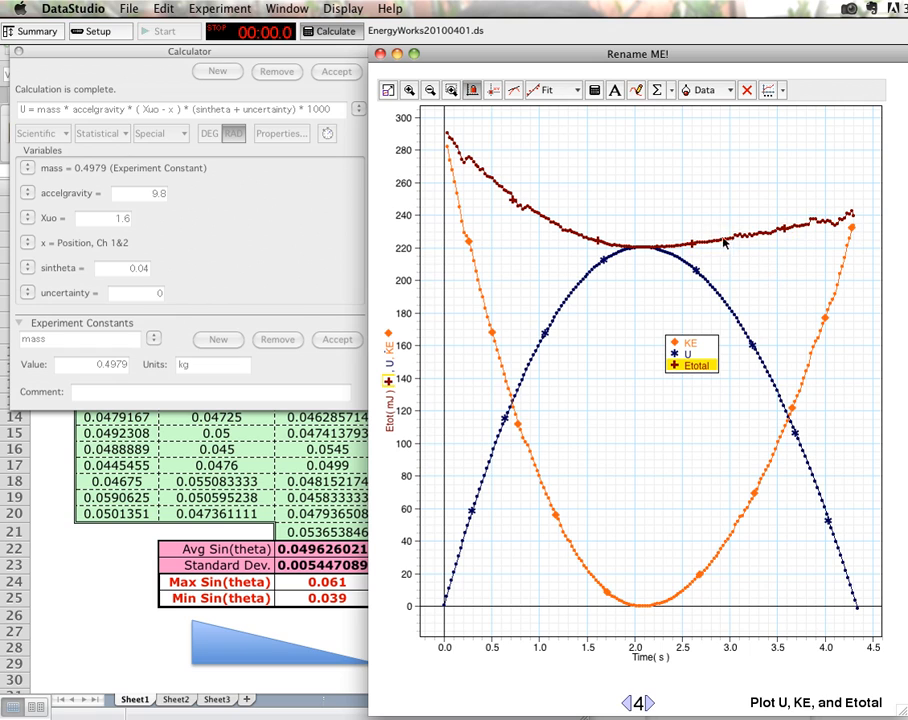
pyautogui.moveTo(567, 242)
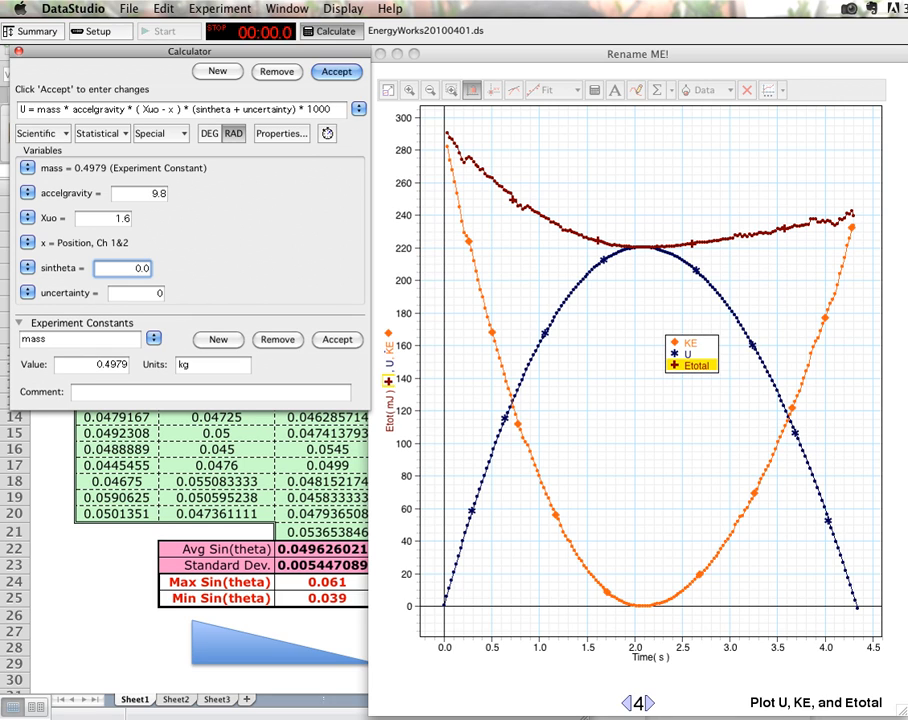
# Accept the sintheta value of 0.04 in the Calculator
pyautogui.click(336, 71)
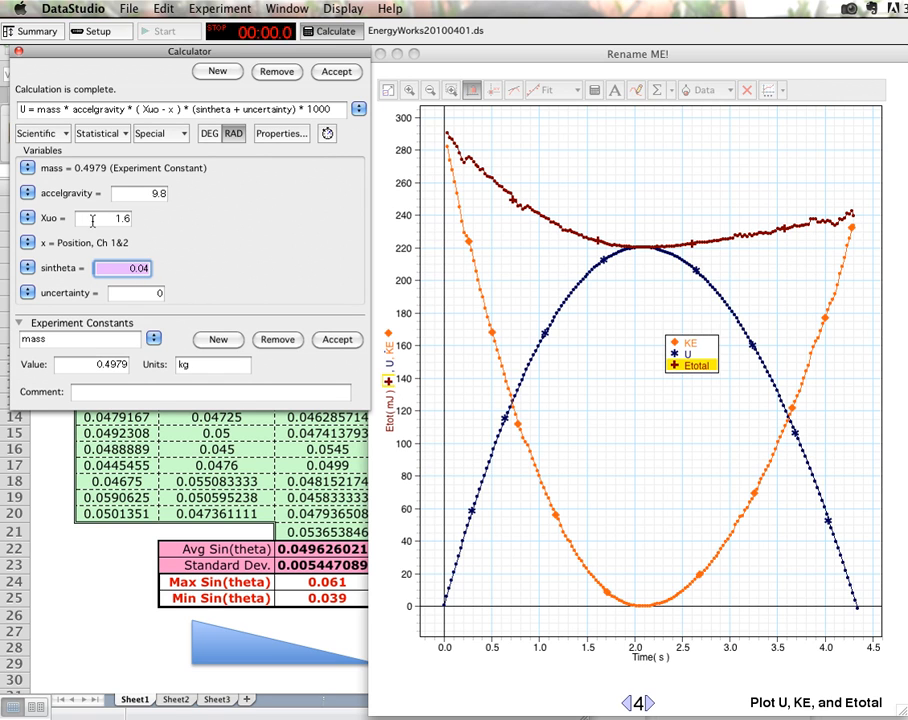
pyautogui.moveTo(100, 52)
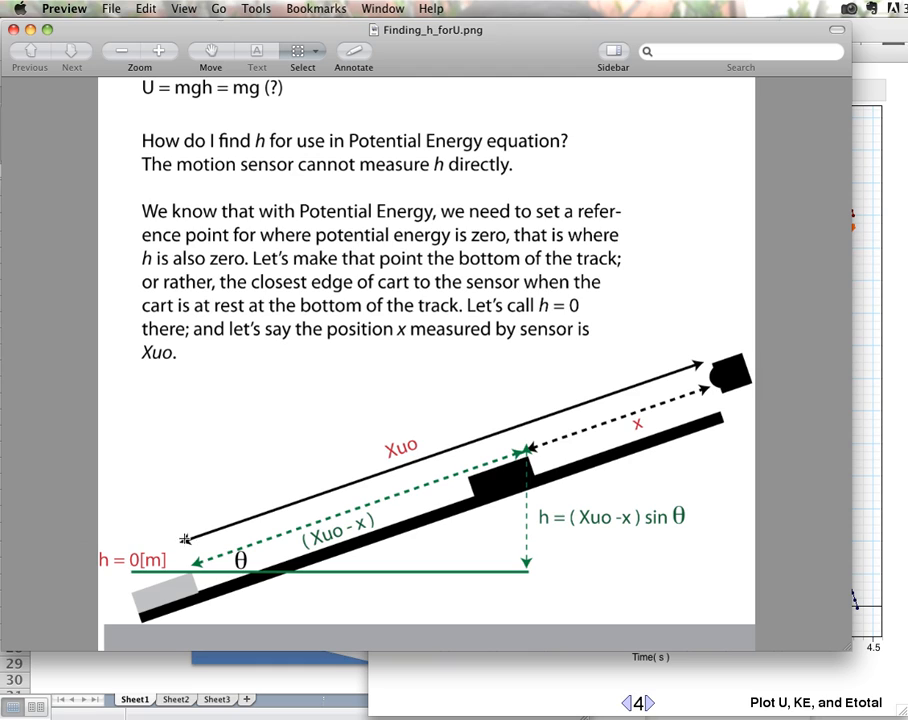
pyautogui.moveTo(190, 576)
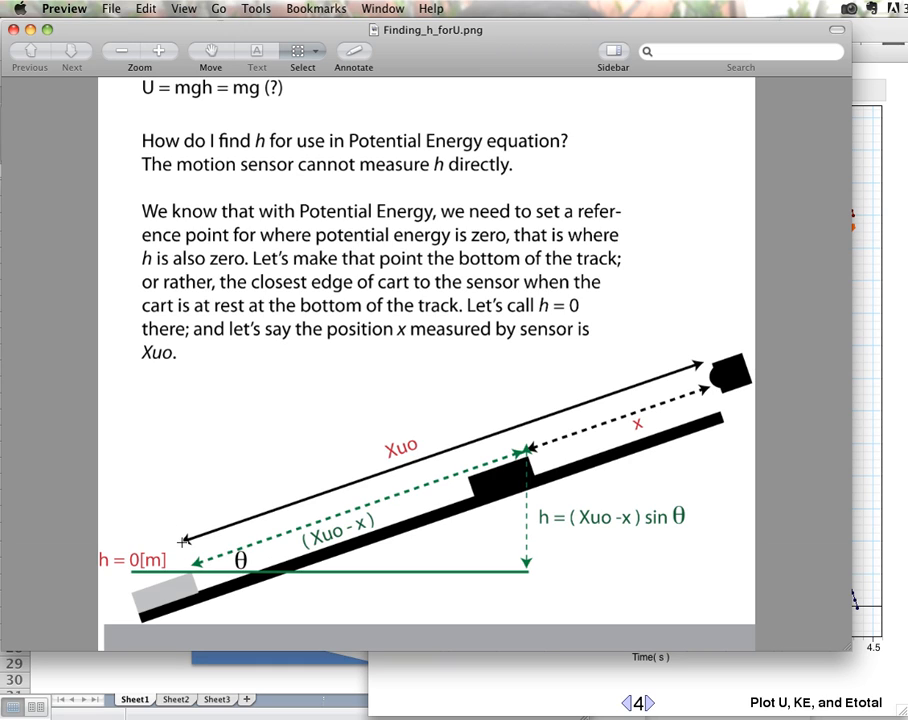
pyautogui.moveTo(703, 391)
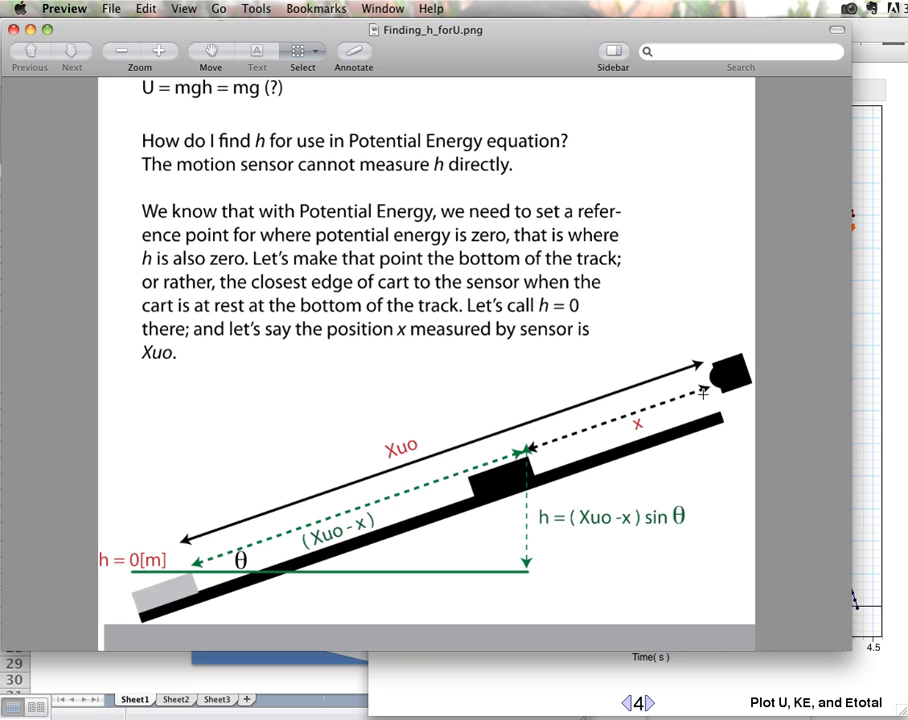
pyautogui.moveTo(213, 555)
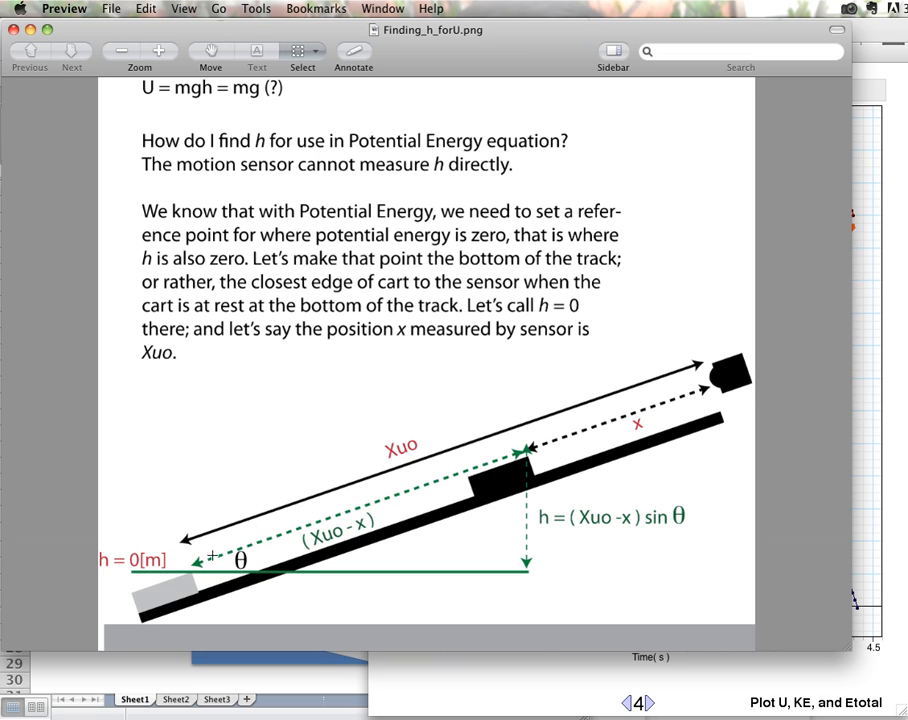
pyautogui.moveTo(300, 539)
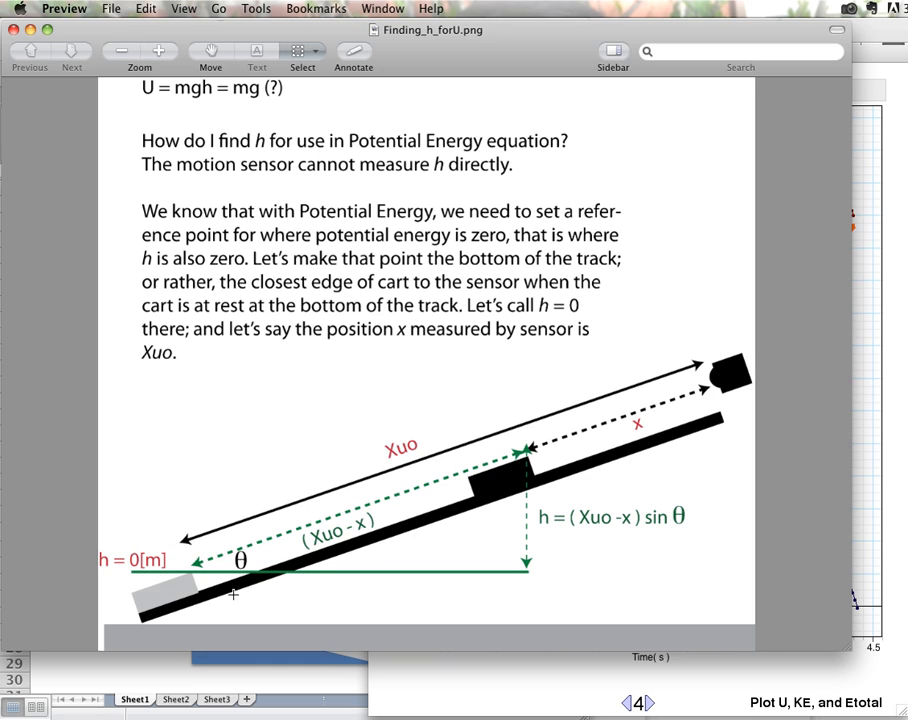
pyautogui.moveTo(235, 624)
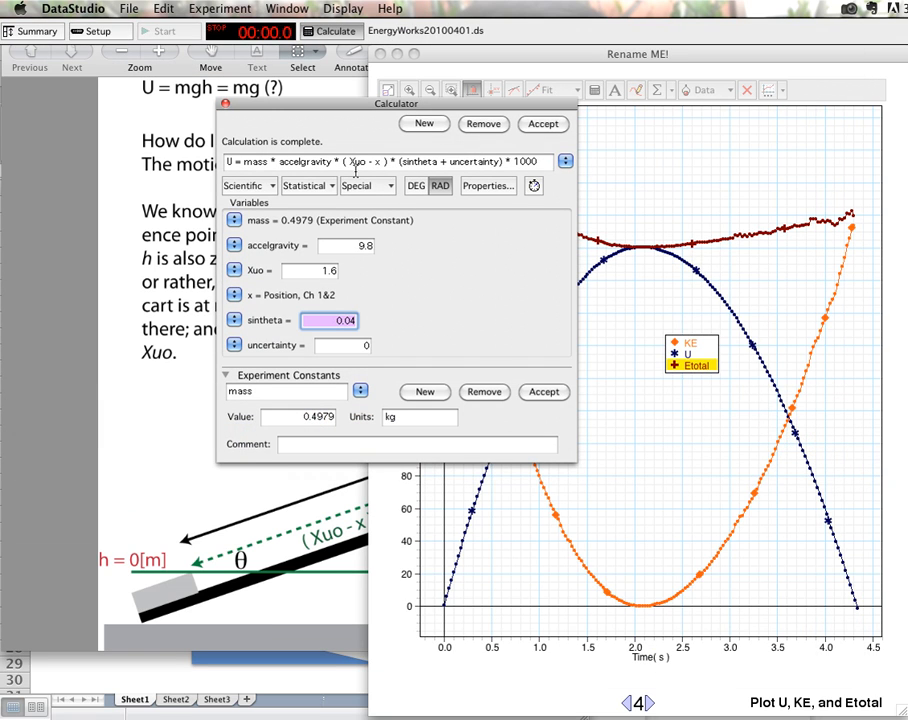
# Move the Calculator window further left, beside the energy graph
pyautogui.moveTo(396, 103); pyautogui.dragTo(256, 89)
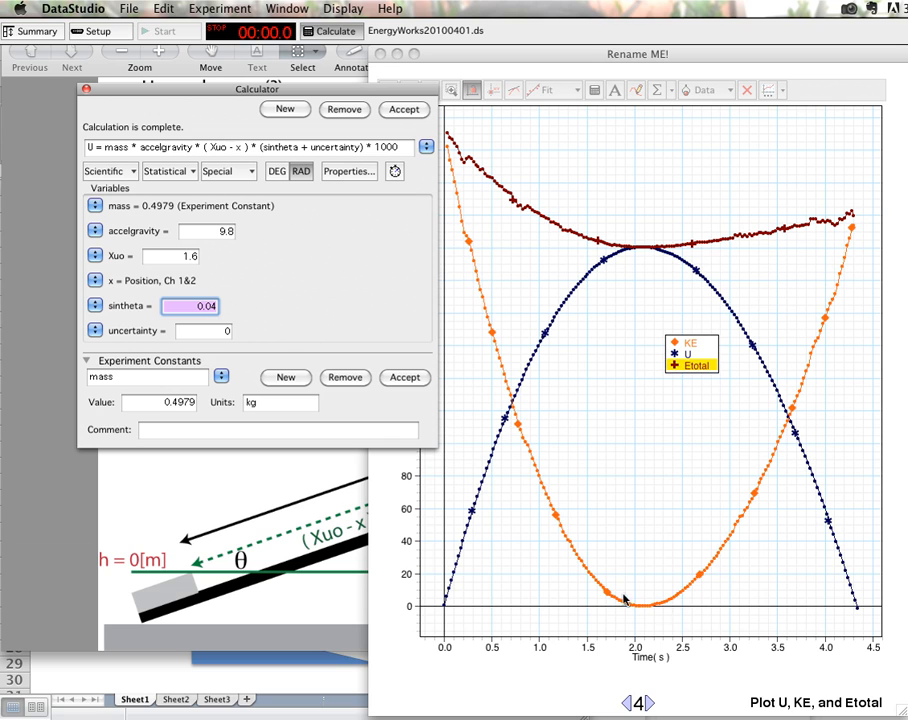
pyautogui.moveTo(675, 406)
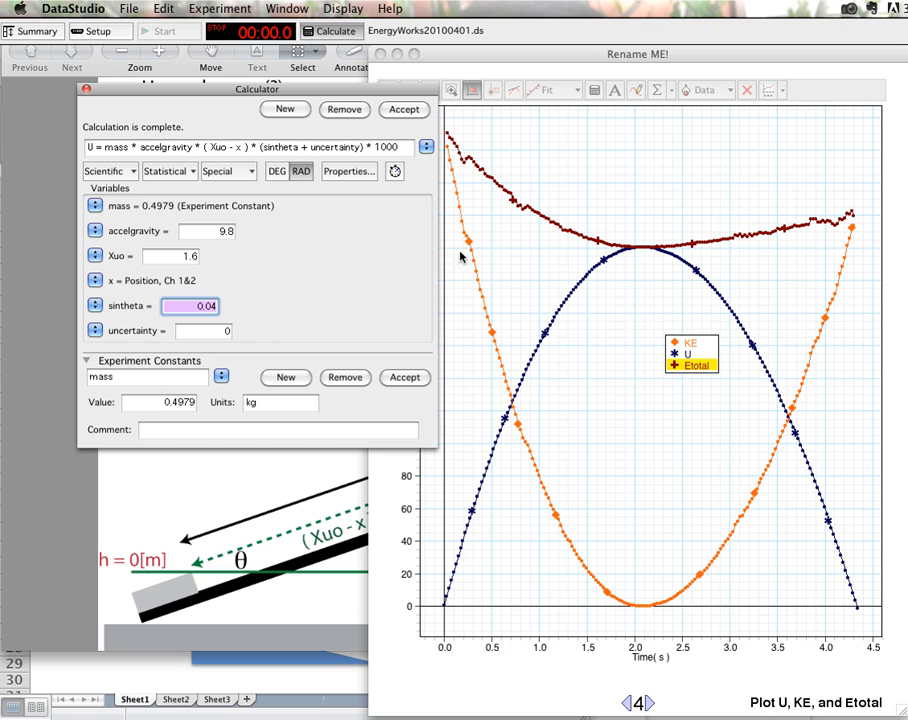
pyautogui.moveTo(503, 222)
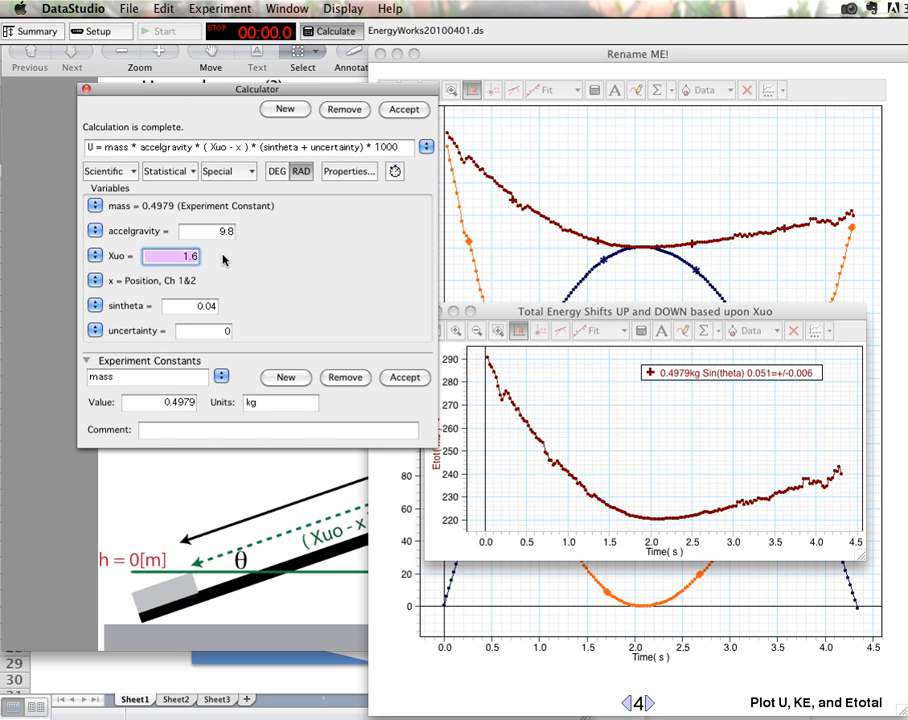
pyautogui.write('10')
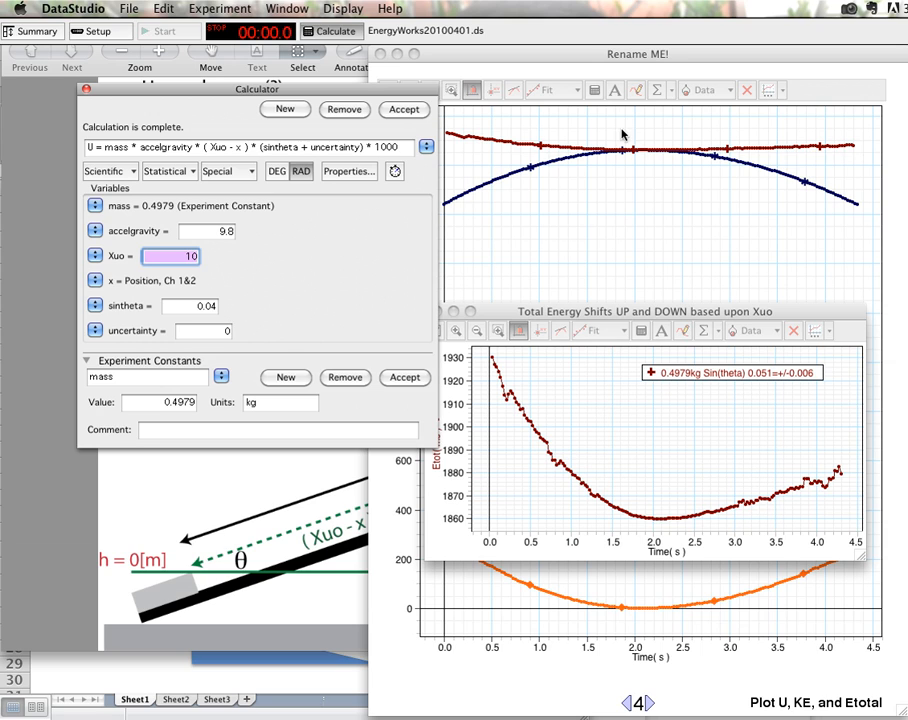
pyautogui.moveTo(542, 443)
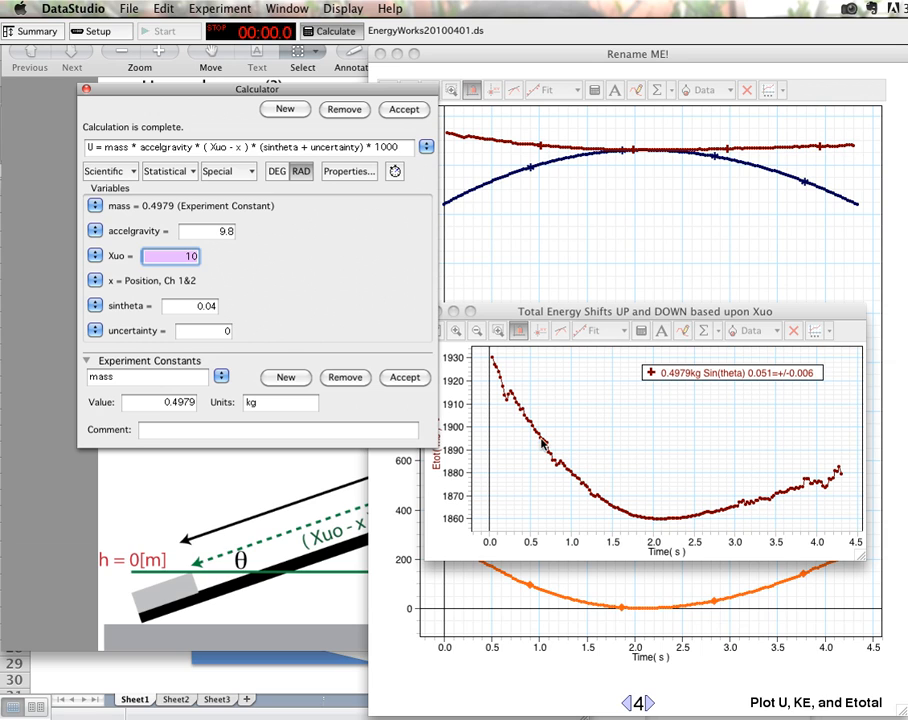
pyautogui.moveTo(461, 369)
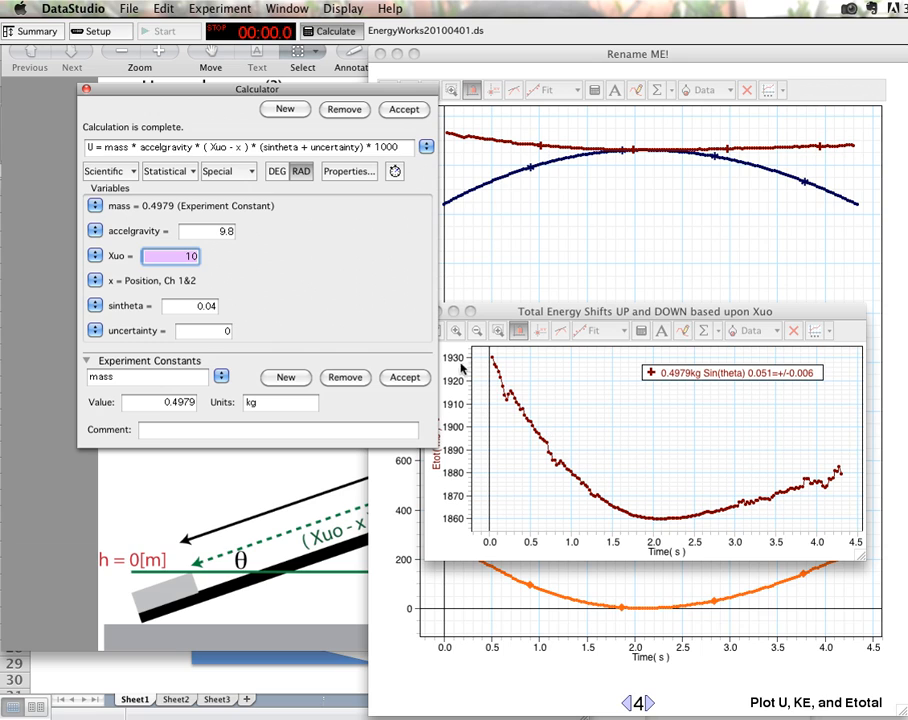
pyautogui.moveTo(291, 280)
pyautogui.write('.')
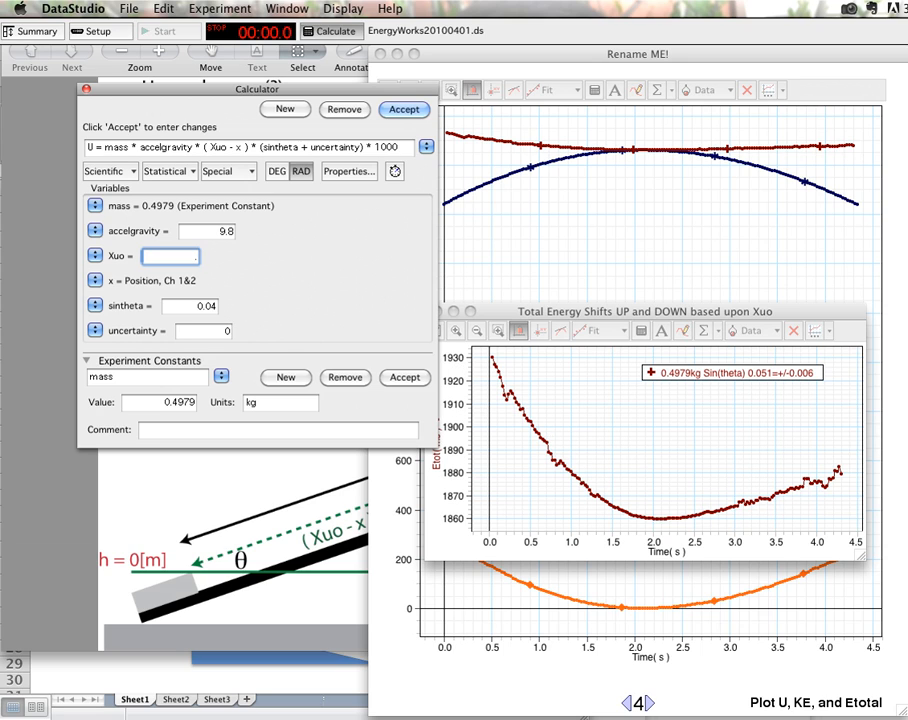
pyautogui.write('0.5')
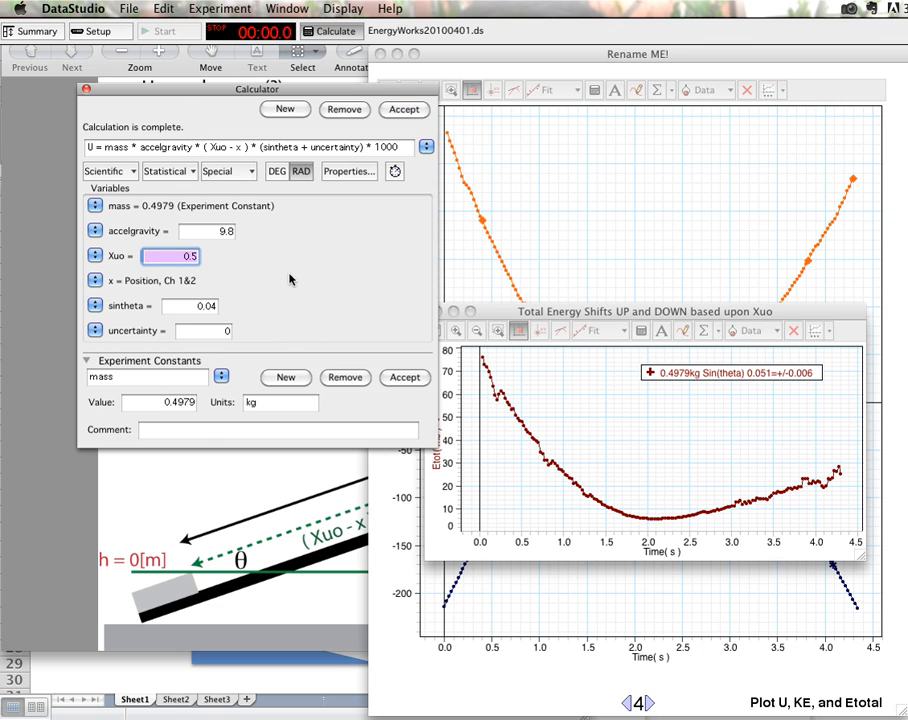
pyautogui.moveTo(728, 533)
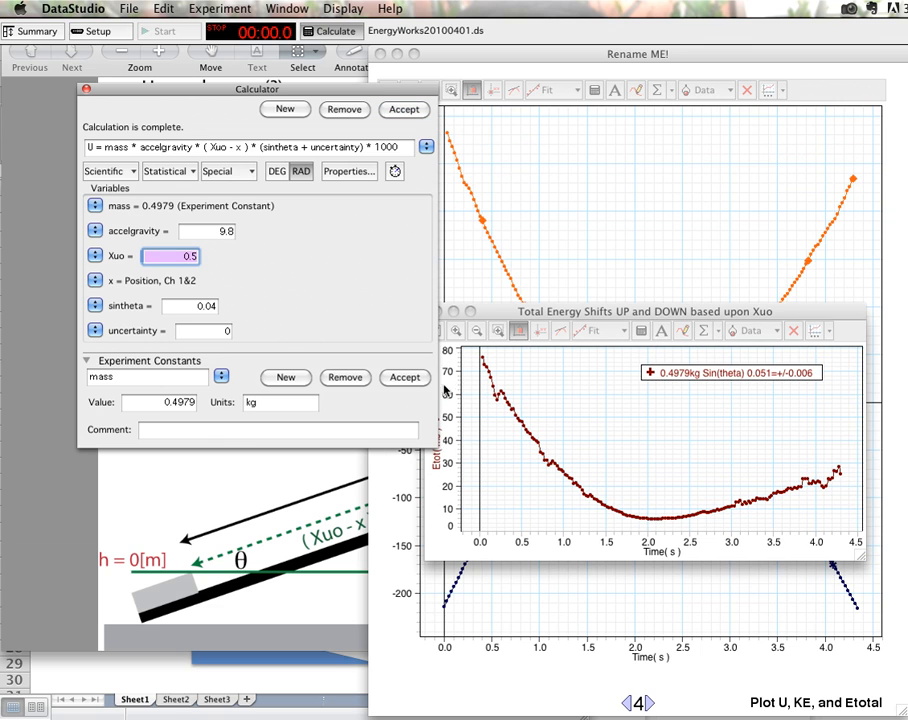
pyautogui.moveTo(451, 443)
pyautogui.write('1')
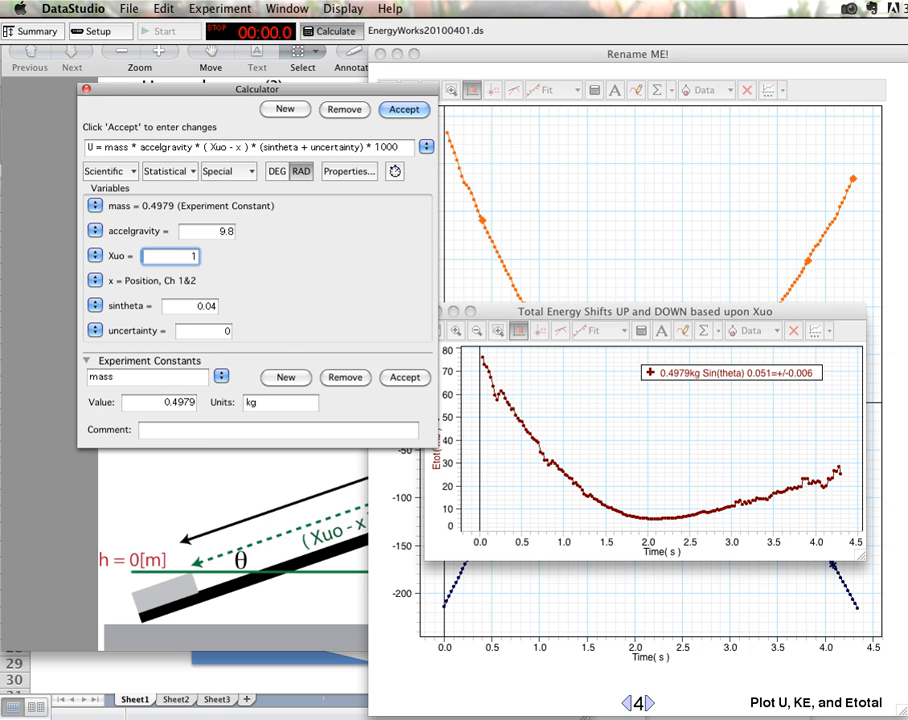
pyautogui.click(403, 109)
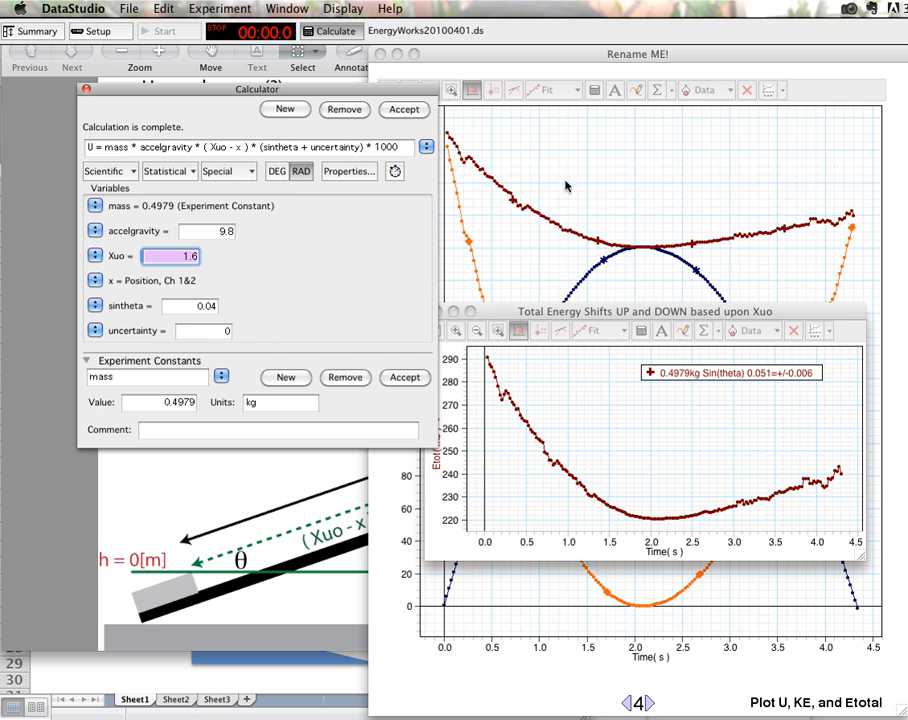
pyautogui.moveTo(611, 197)
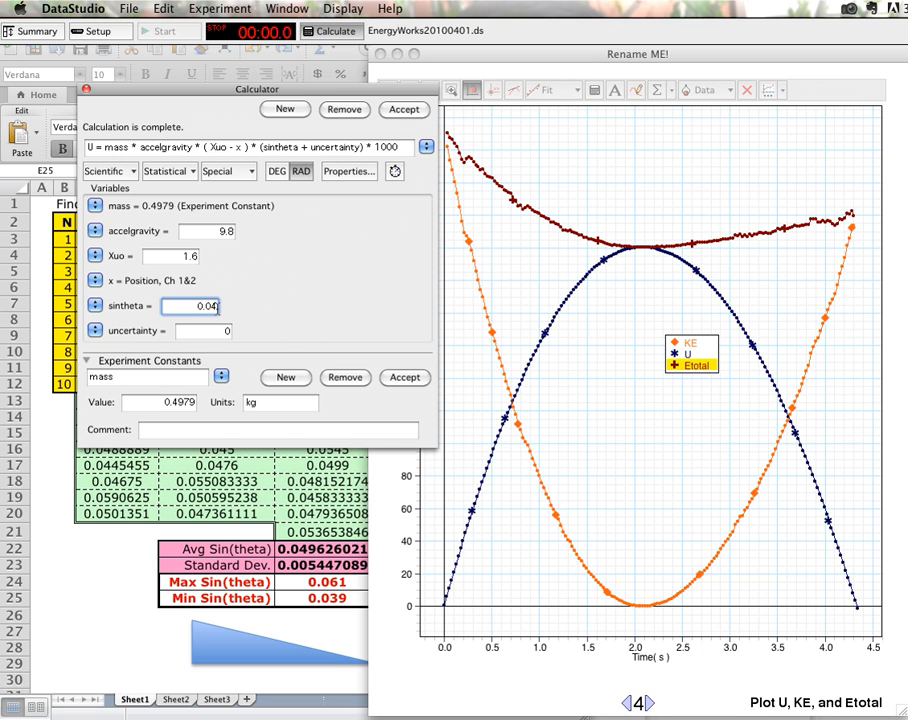
# Enter 0.0496 as sintheta and accept the recalculation
pyautogui.write('0.0496')
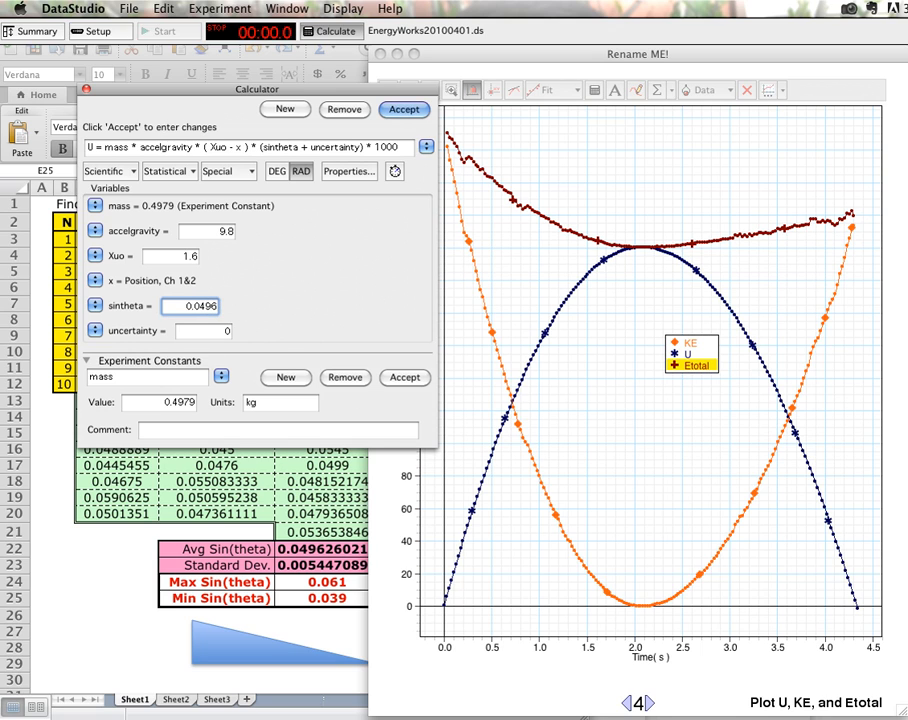
pyautogui.click(404, 109)
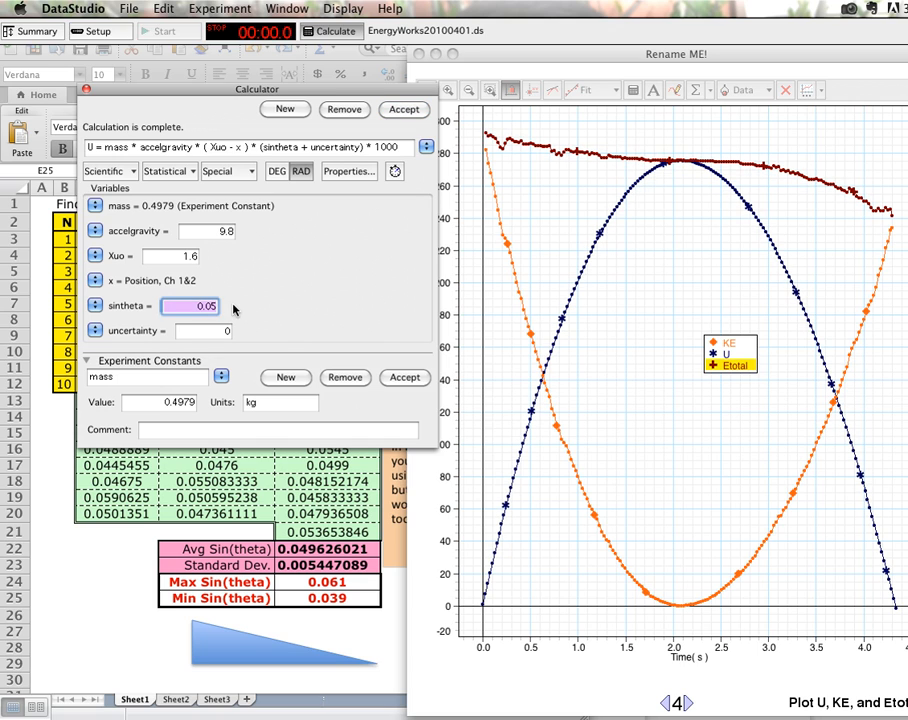
pyautogui.moveTo(684, 199)
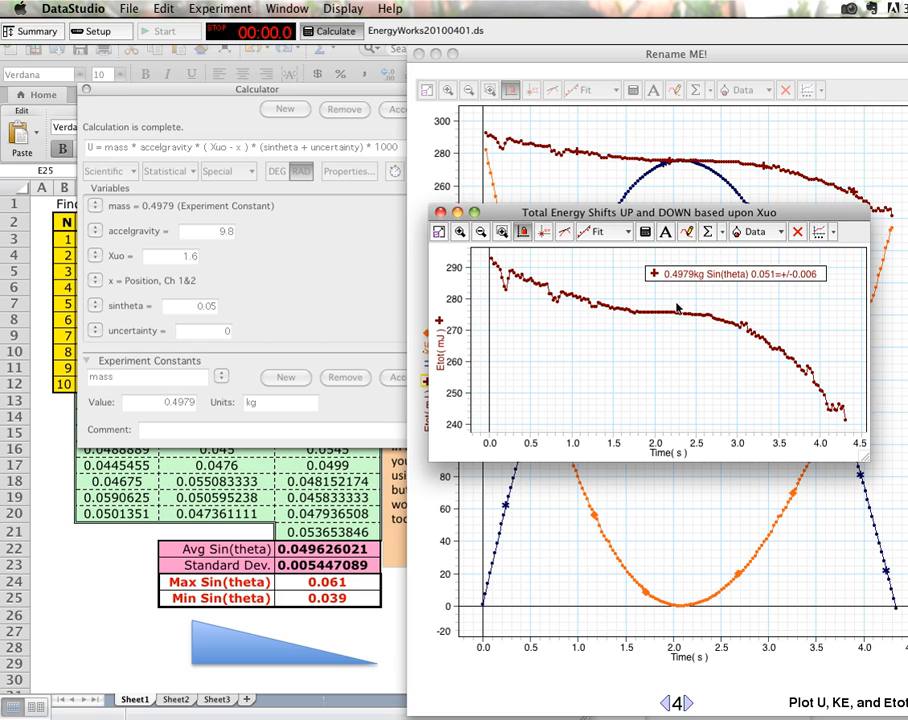
pyautogui.moveTo(673, 170)
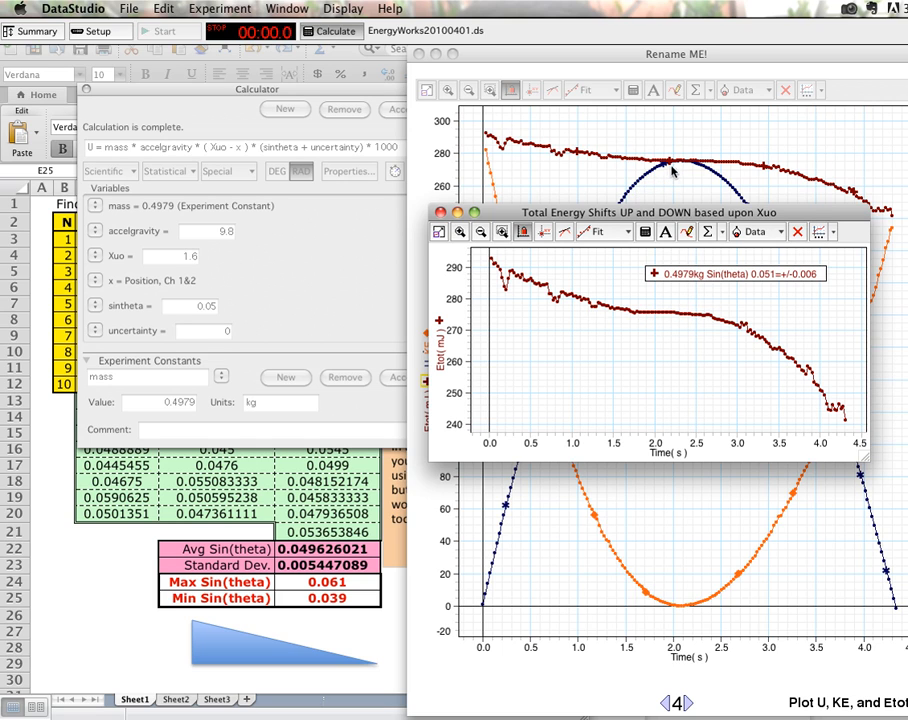
pyautogui.moveTo(643, 307)
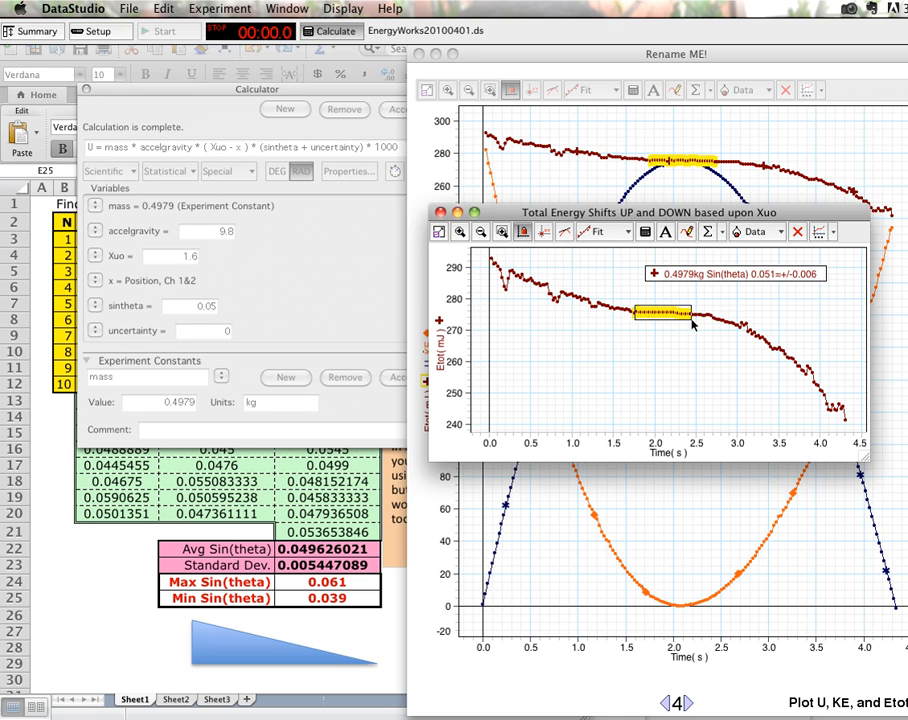
# Apply a Linear curve fit to the selected Etotal data
pyautogui.click(600, 231)
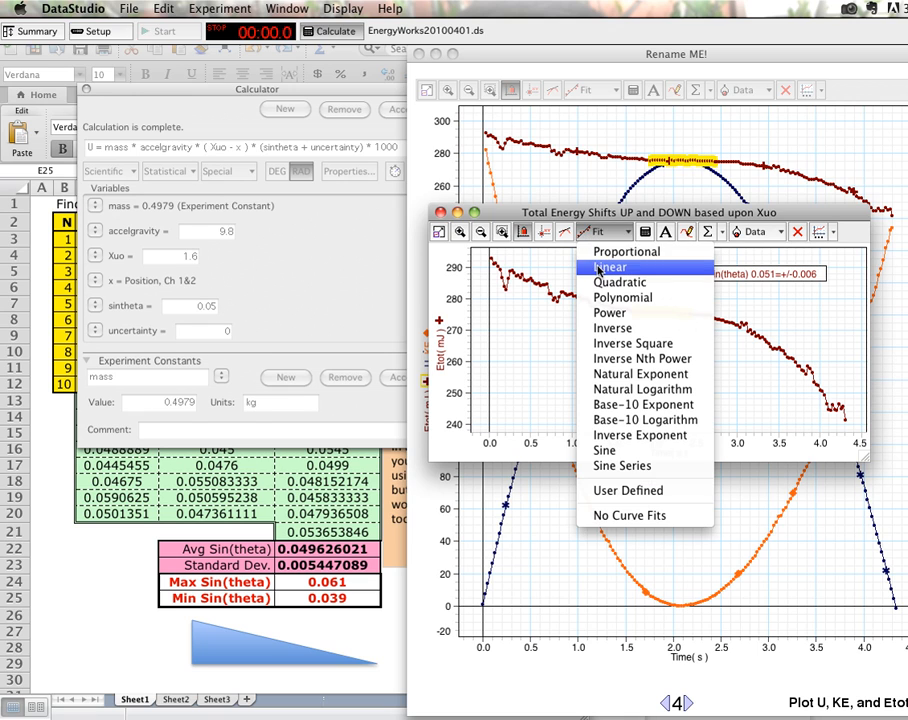
pyautogui.click(608, 267)
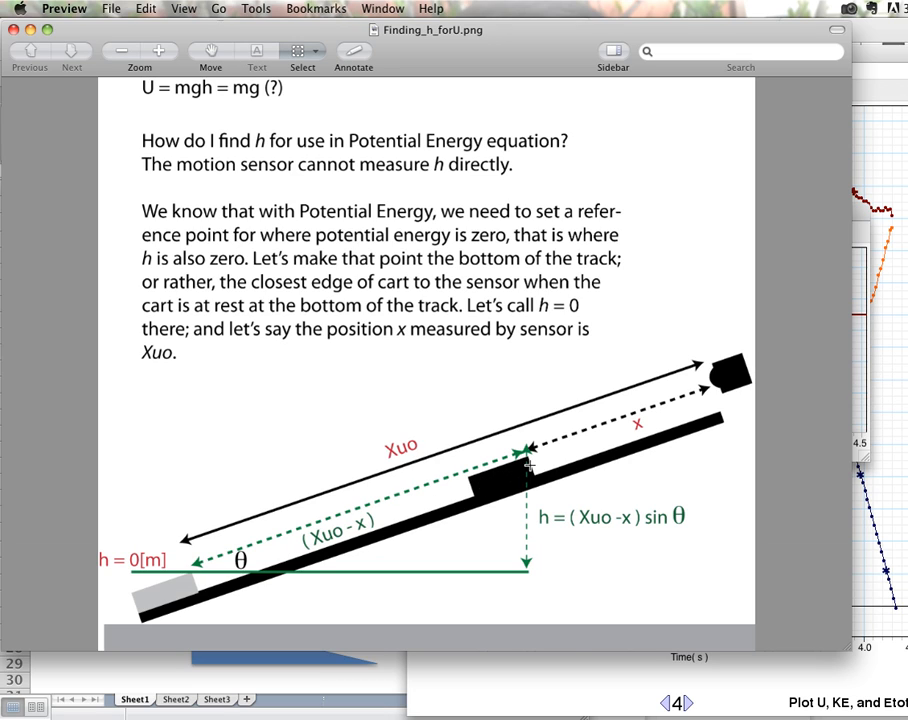
pyautogui.moveTo(488, 480)
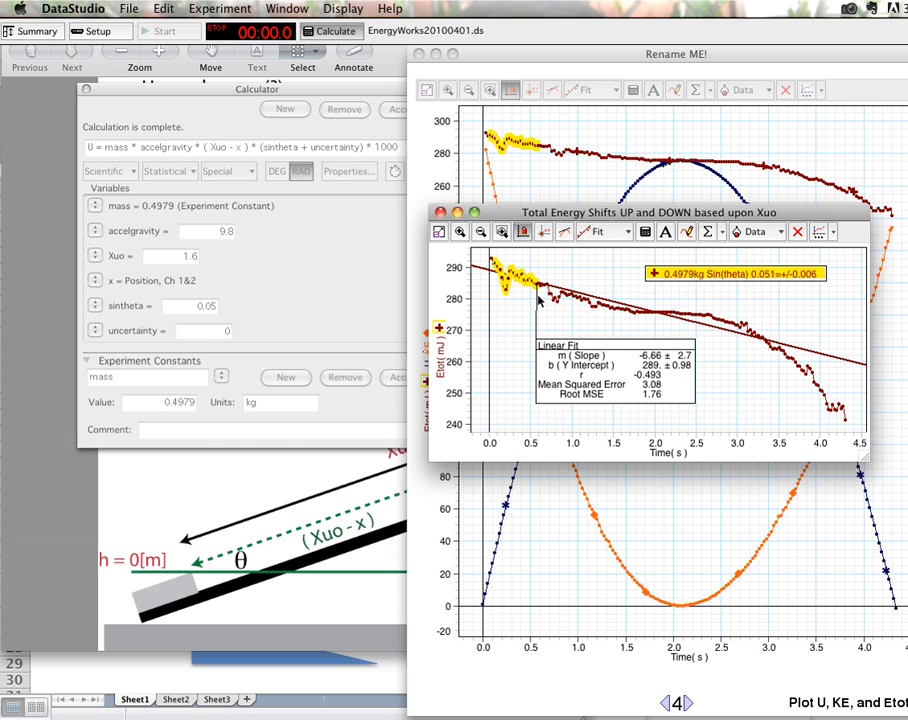
pyautogui.moveTo(798, 427)
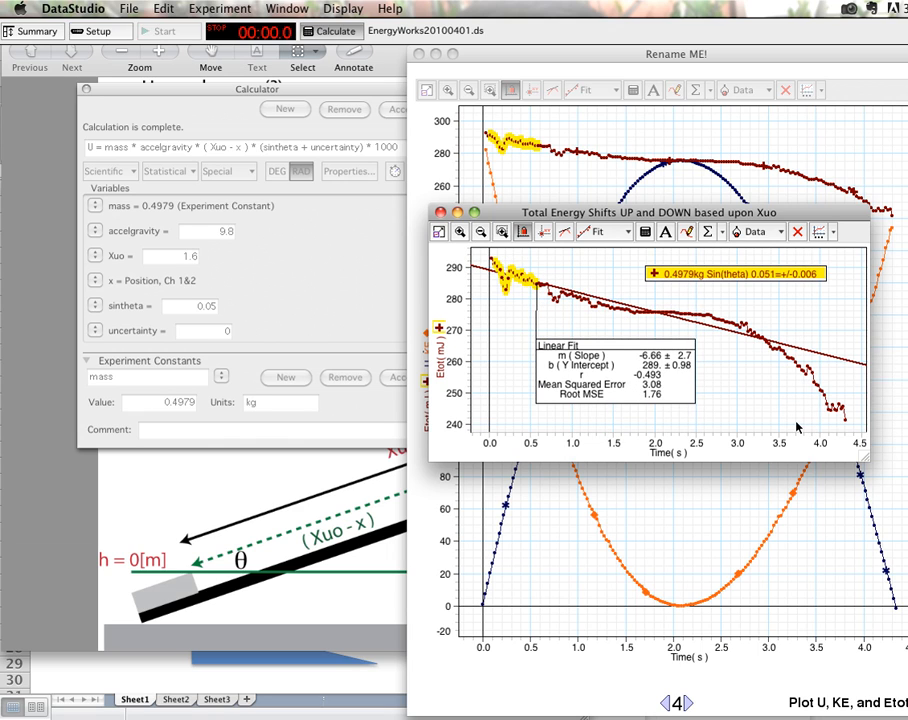
pyautogui.moveTo(570, 168)
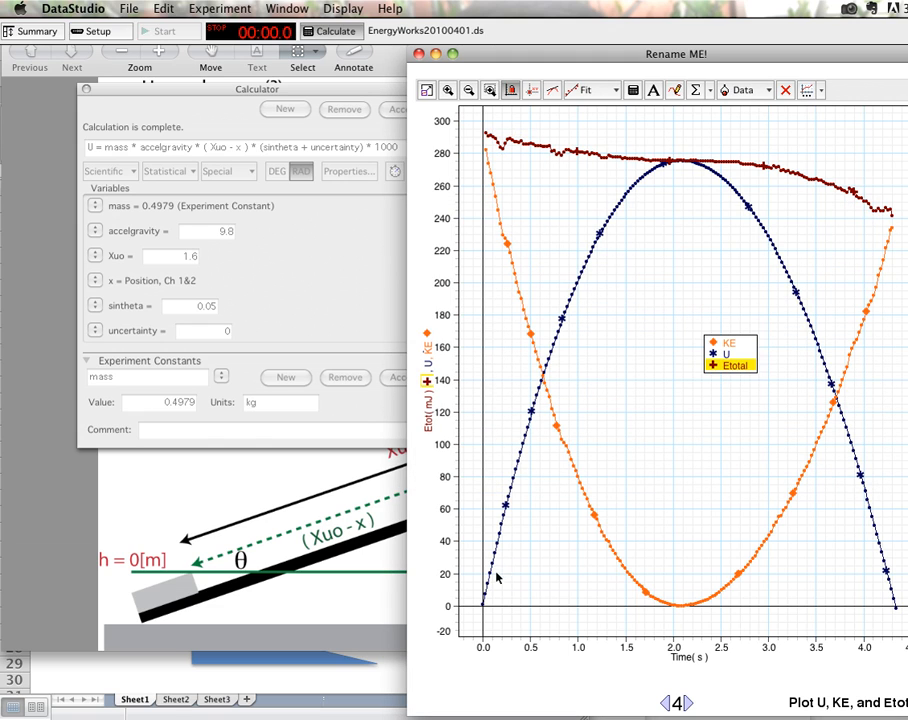
pyautogui.moveTo(888, 550)
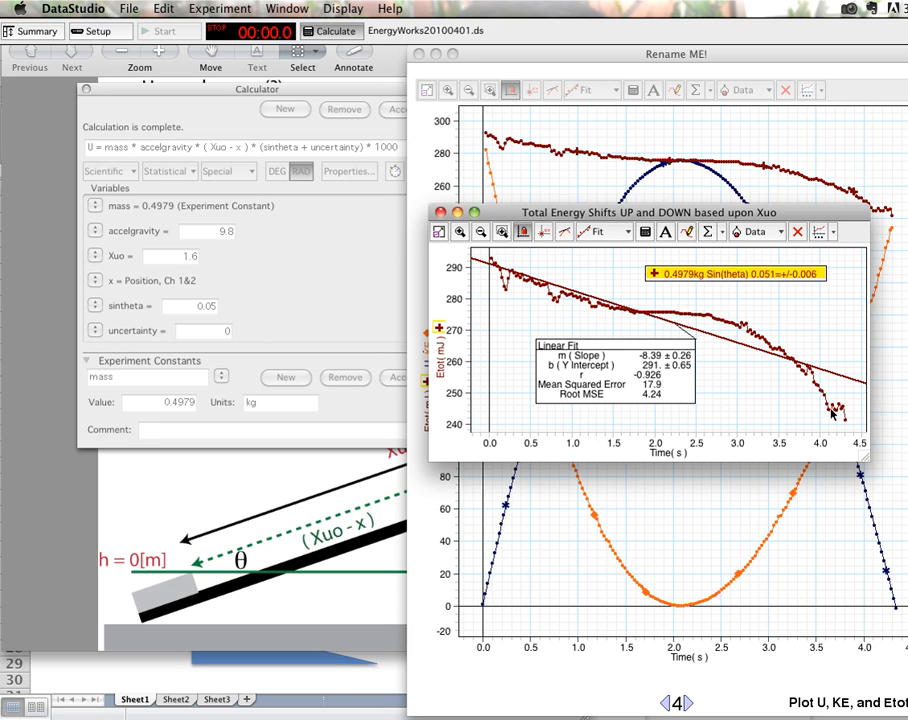
pyautogui.moveTo(568, 251)
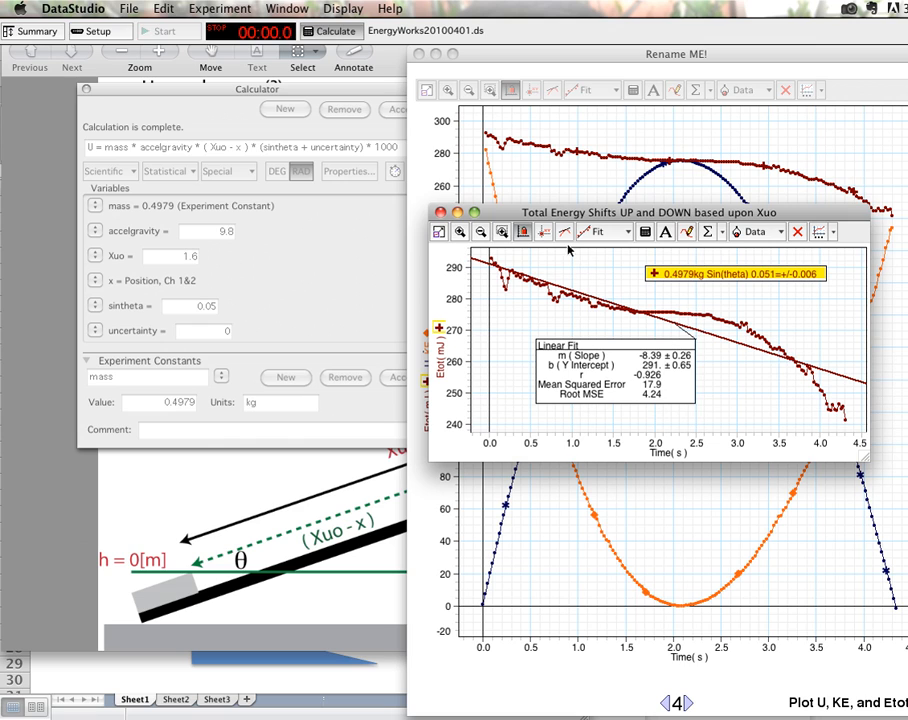
pyautogui.moveTo(601, 265)
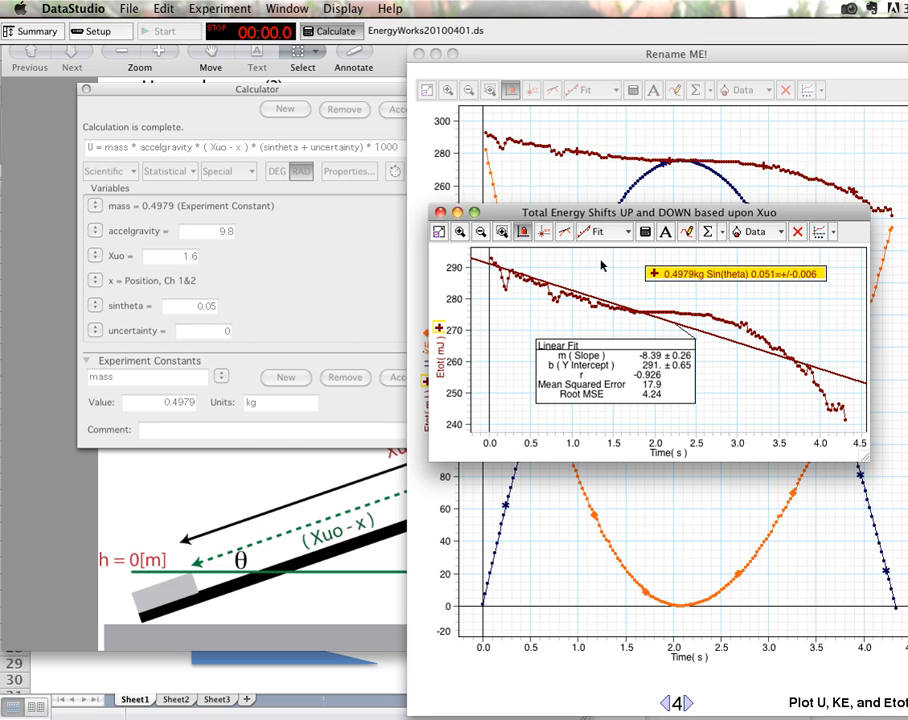
# Return to the Calculator's calculation variables
pyautogui.click(602, 231)
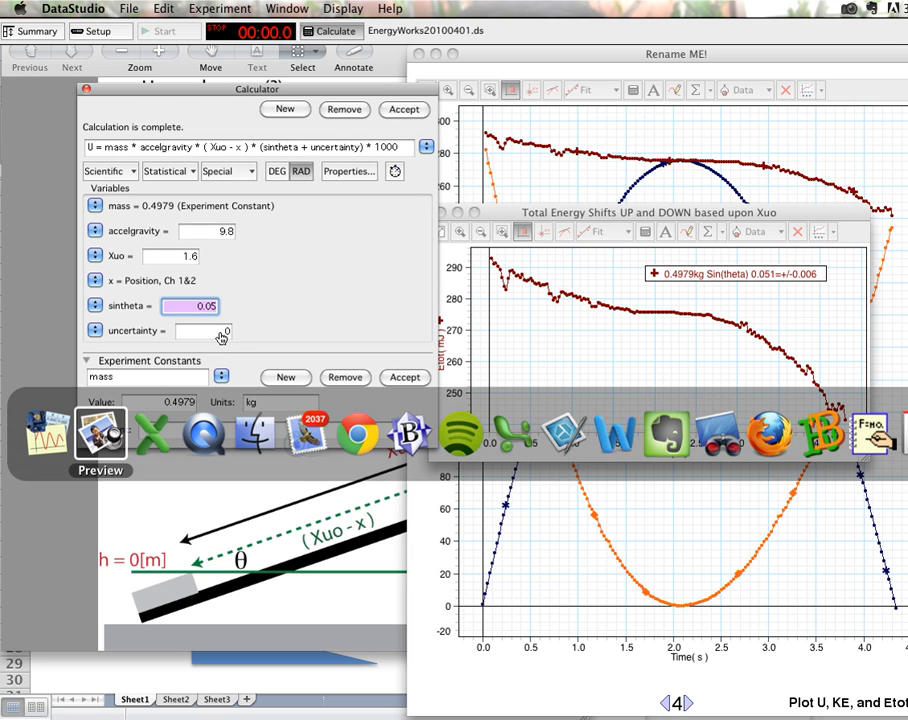
# Enter sin(theta) uncertainties of 0.039, then -0.01, in the Calculator
pyautogui.click(46, 434)
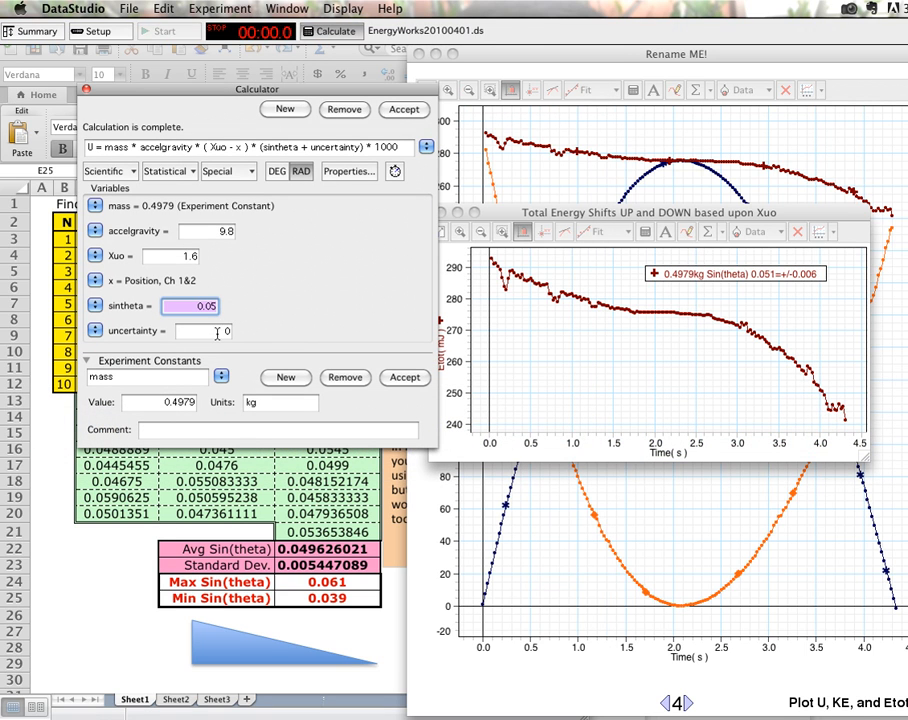
pyautogui.click(200, 331)
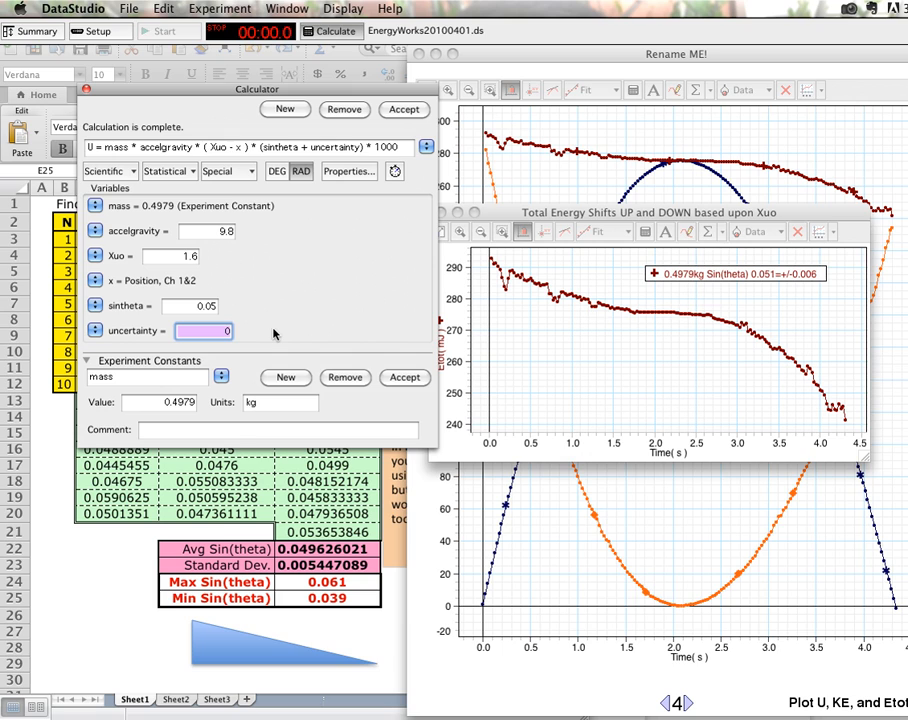
pyautogui.write('0.0')
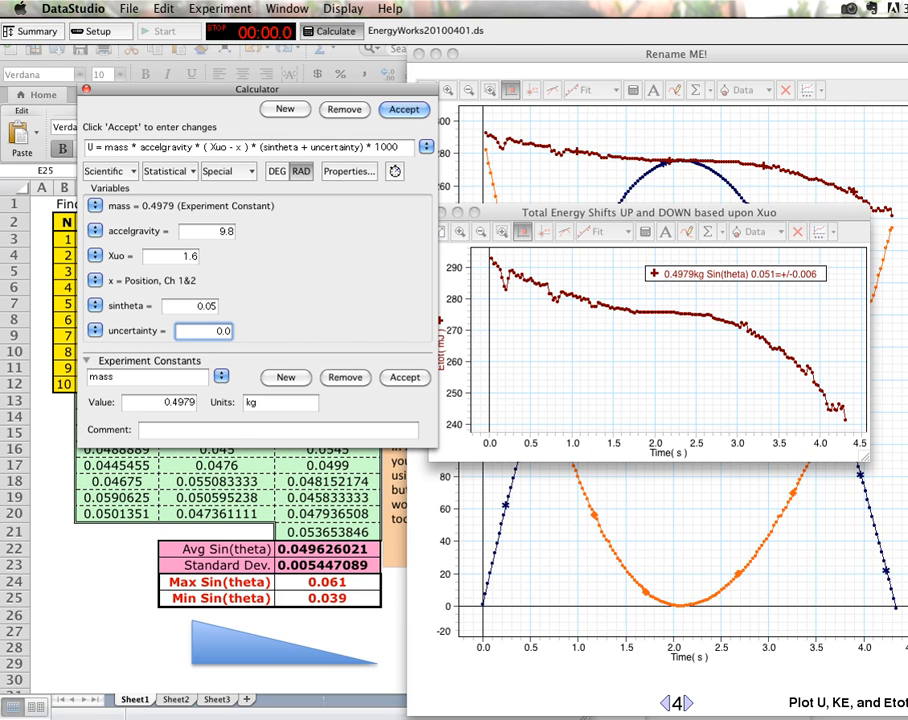
pyautogui.write('0.039')
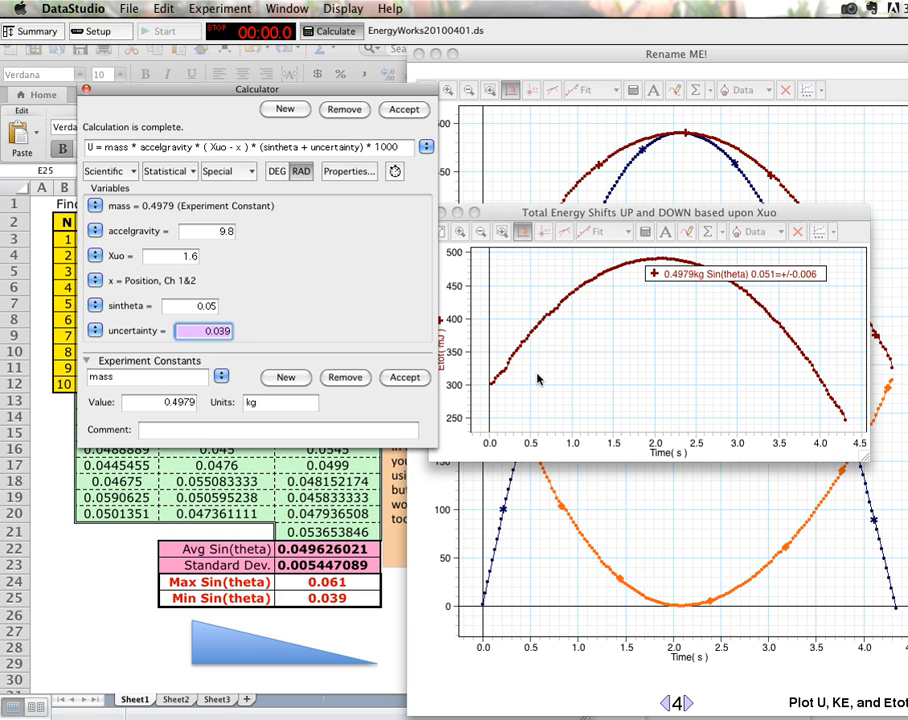
pyautogui.moveTo(815, 382)
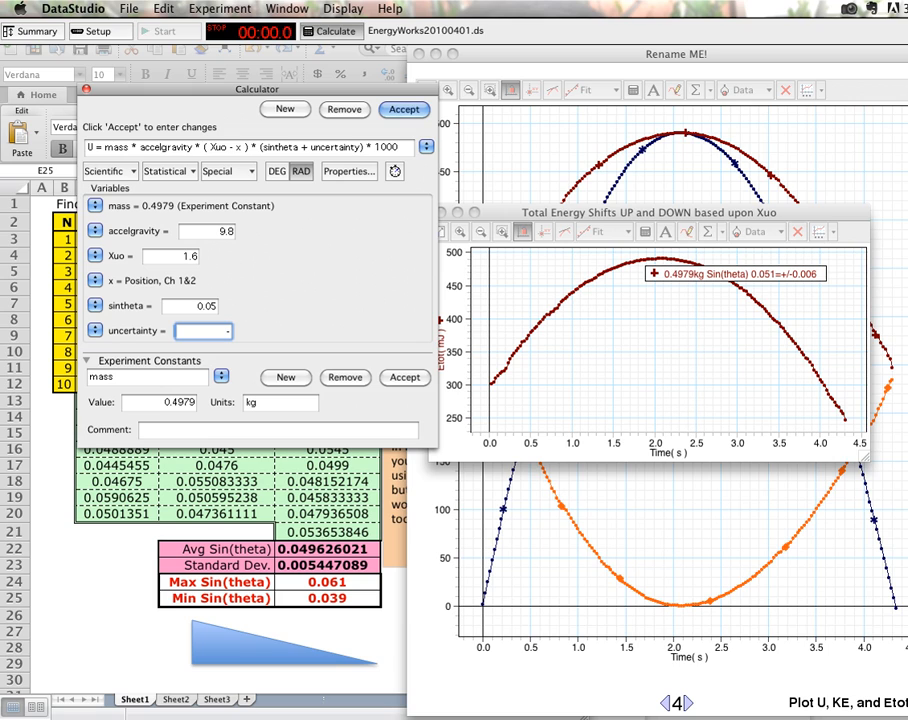
pyautogui.write('-0.01')
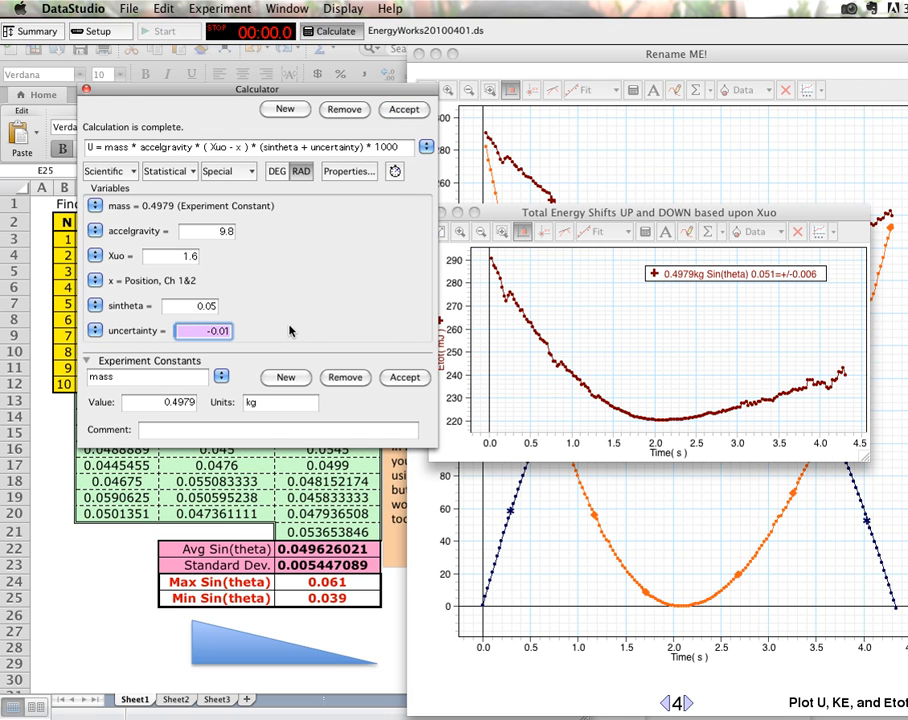
pyautogui.moveTo(296, 370)
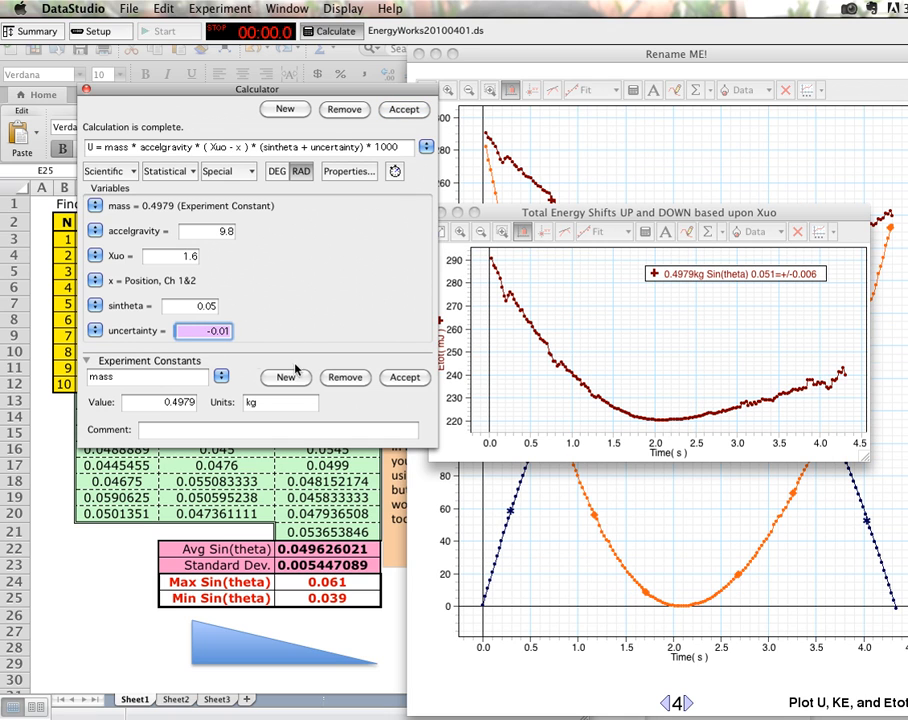
# Apply a +0.01 uncertainty, then begin resetting the uncertainty value
pyautogui.click(204, 331)
pyautogui.write('+0.01')
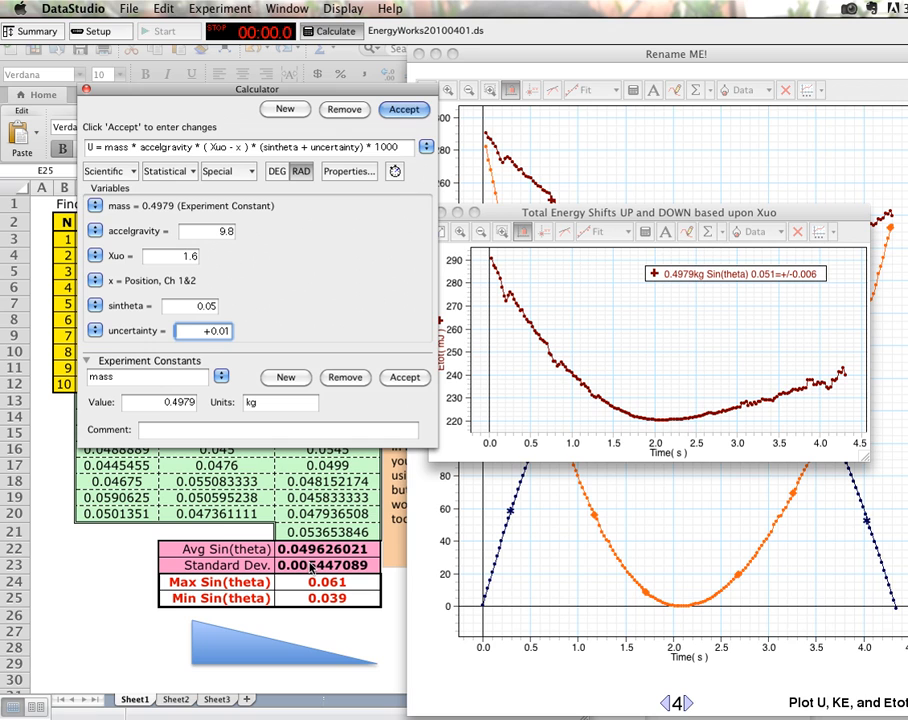
pyautogui.click(404, 109)
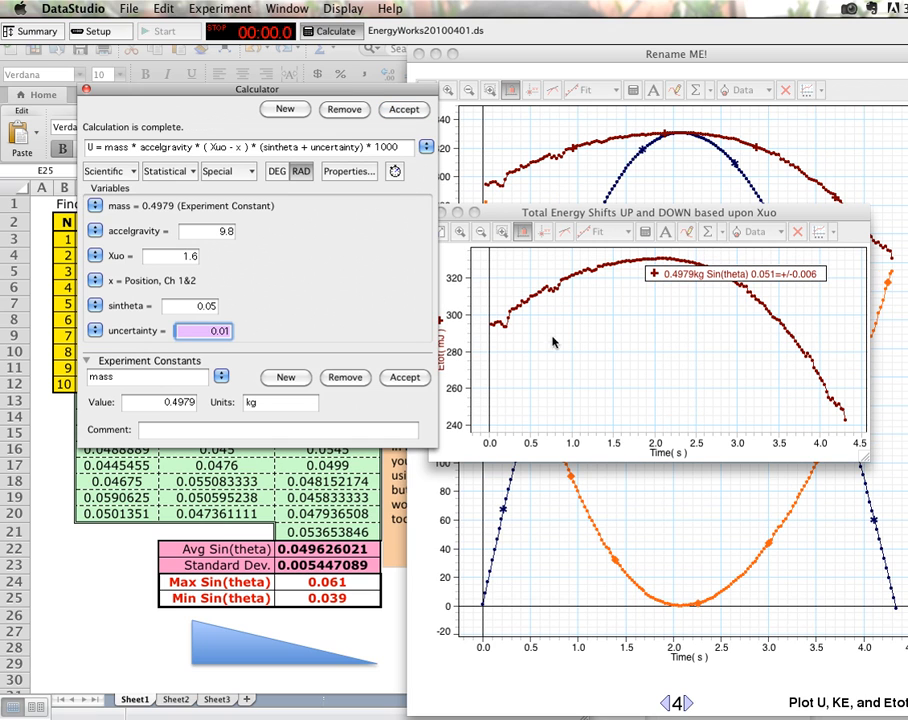
pyautogui.moveTo(831, 399)
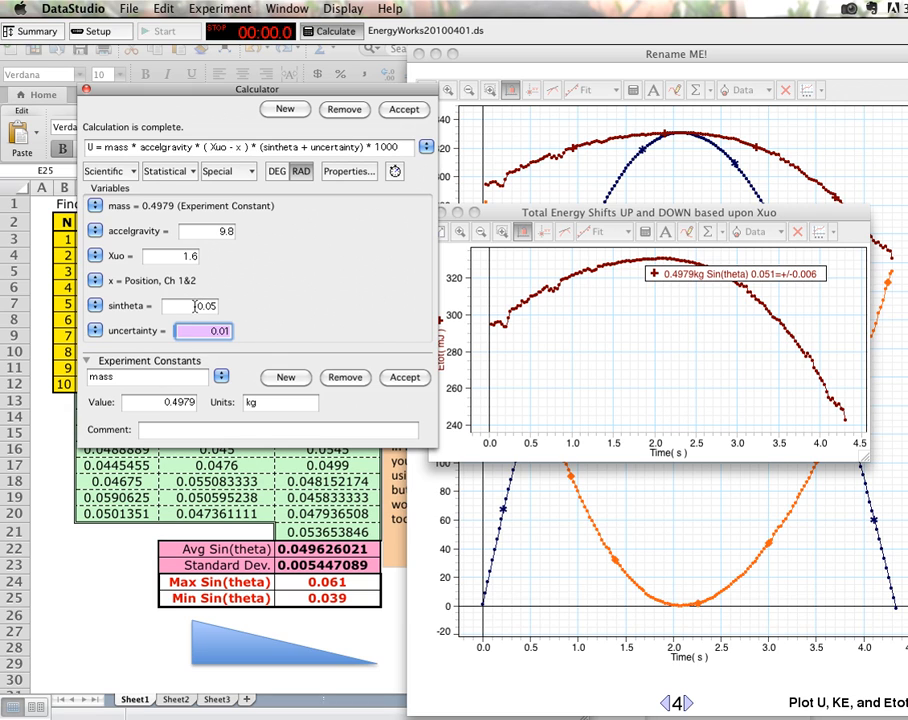
pyautogui.click(204, 331)
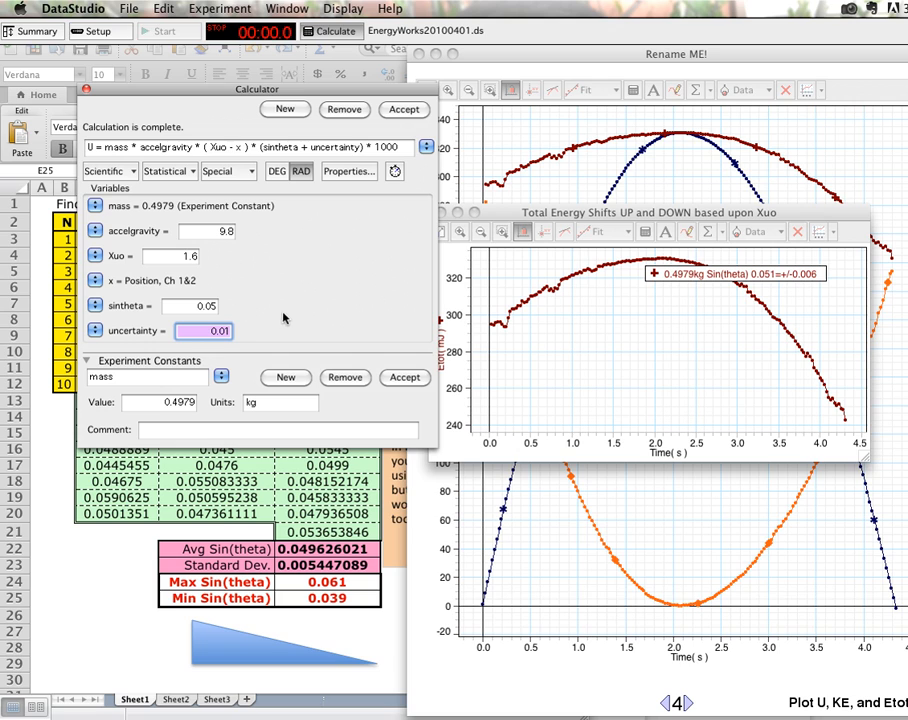
pyautogui.moveTo(287, 318)
pyautogui.write('0')
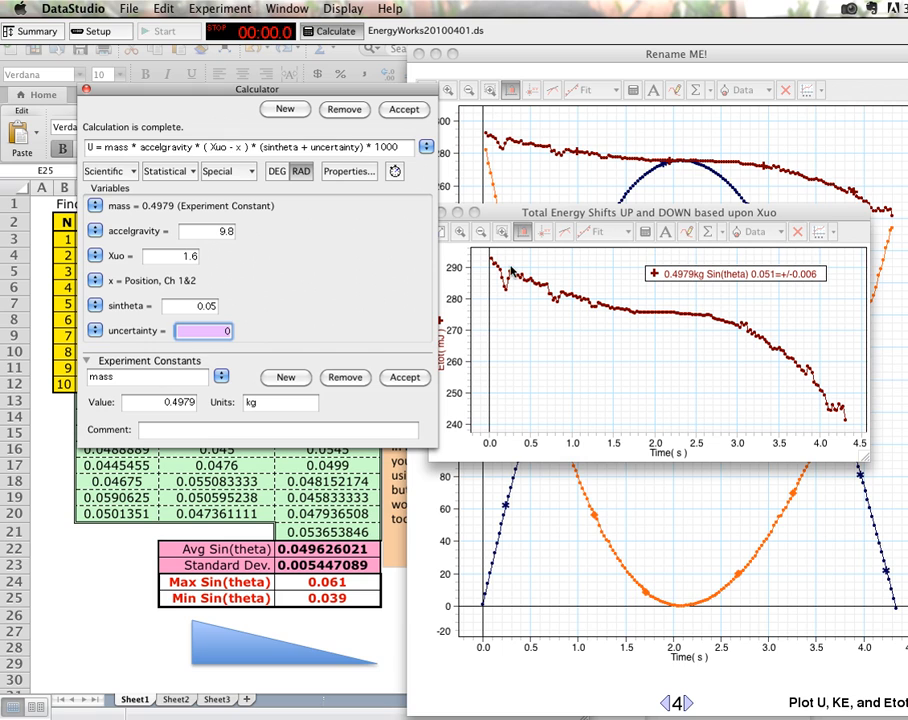
pyautogui.moveTo(667, 315)
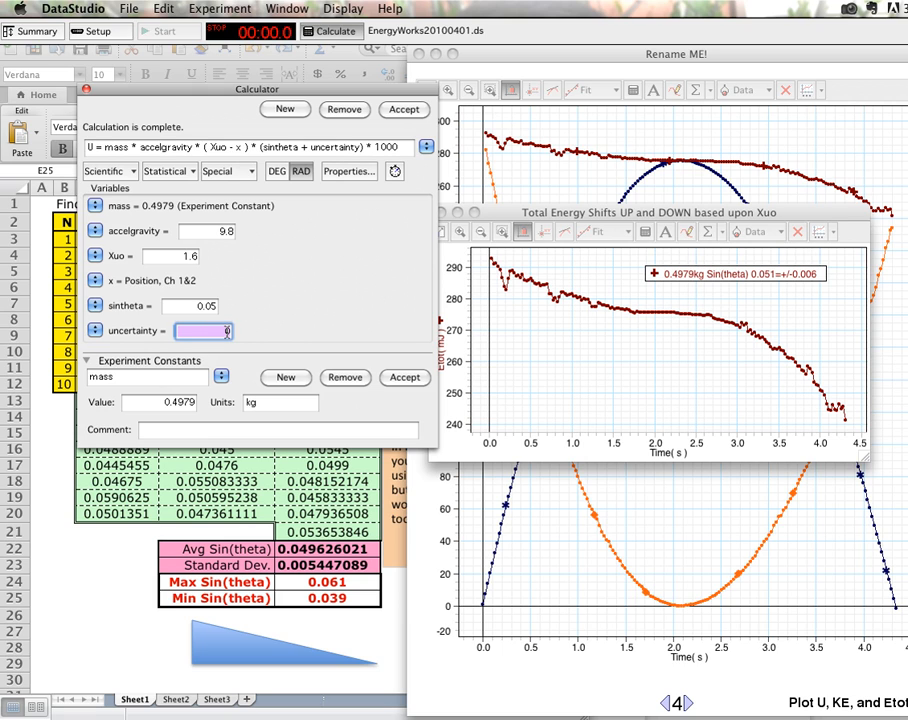
# Apply small uncertainty values, including -0.002, and recalculate the energies
pyautogui.write('0.004')
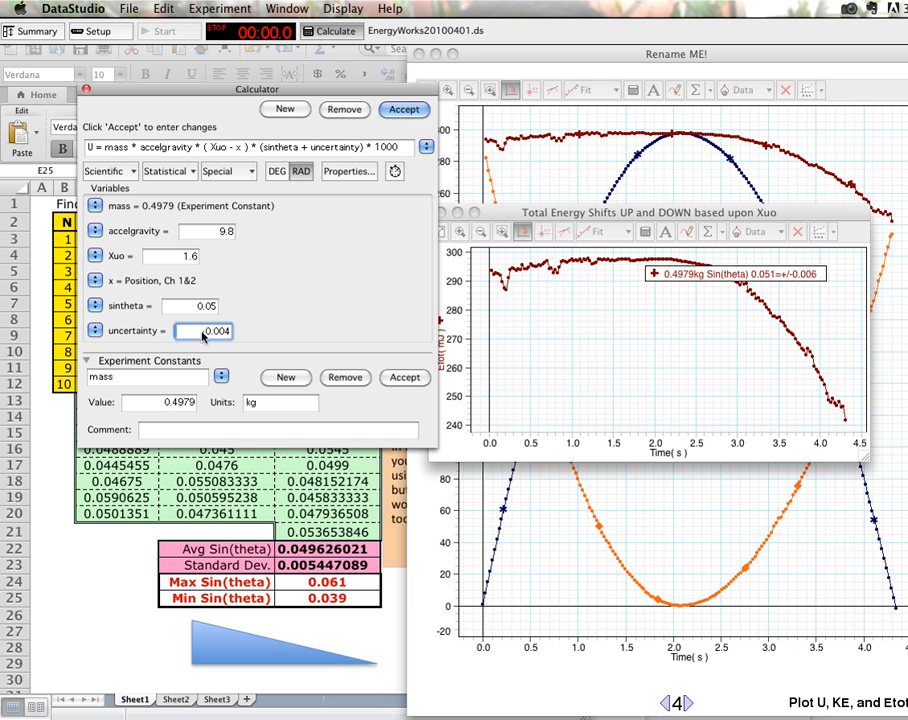
pyautogui.click(403, 109)
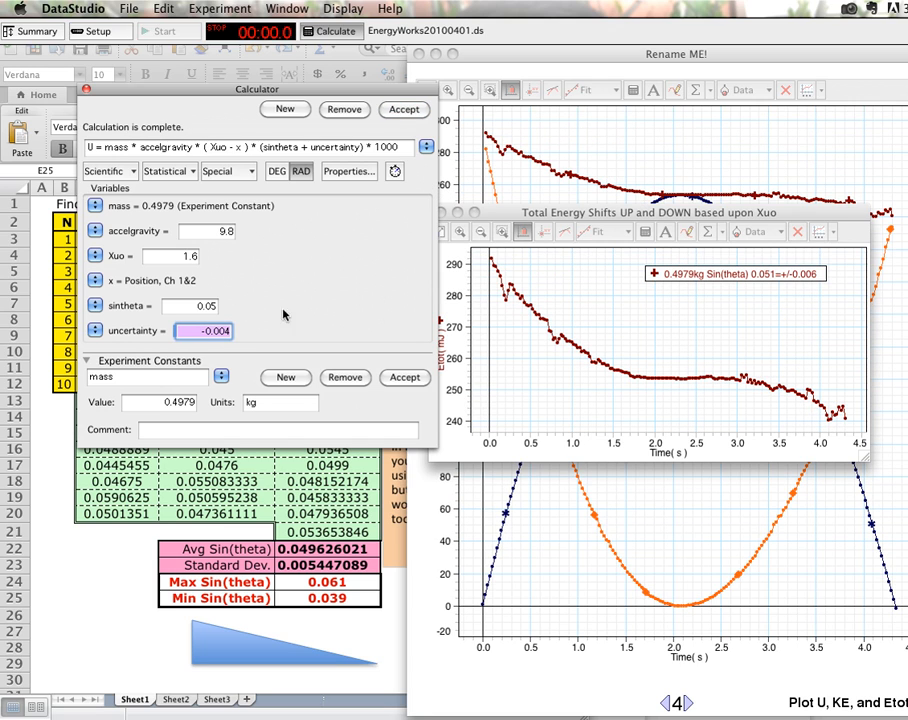
pyautogui.moveTo(822, 418)
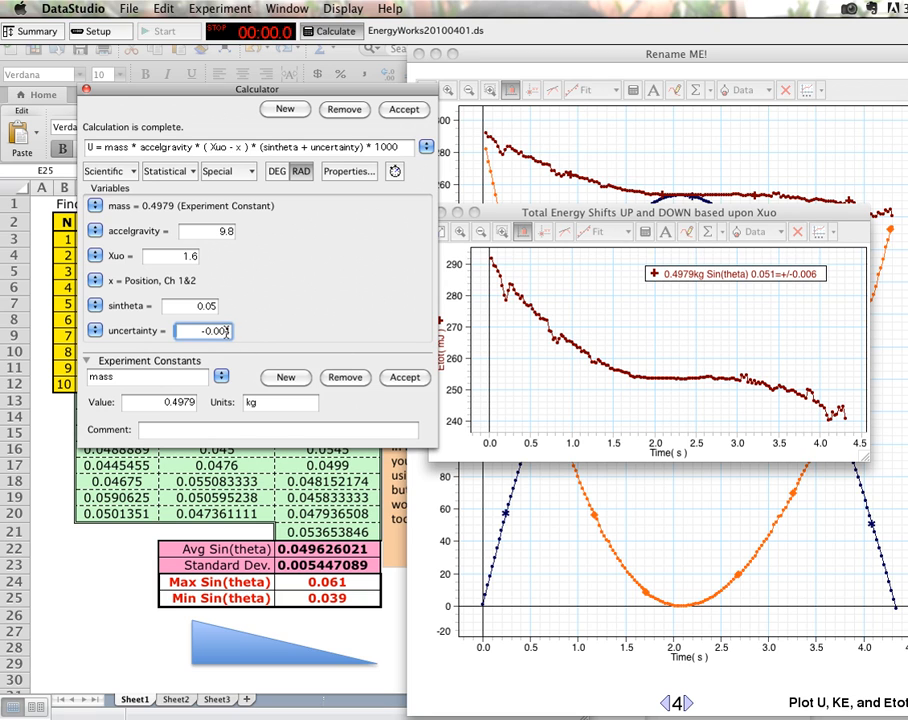
pyautogui.write('-0.002')
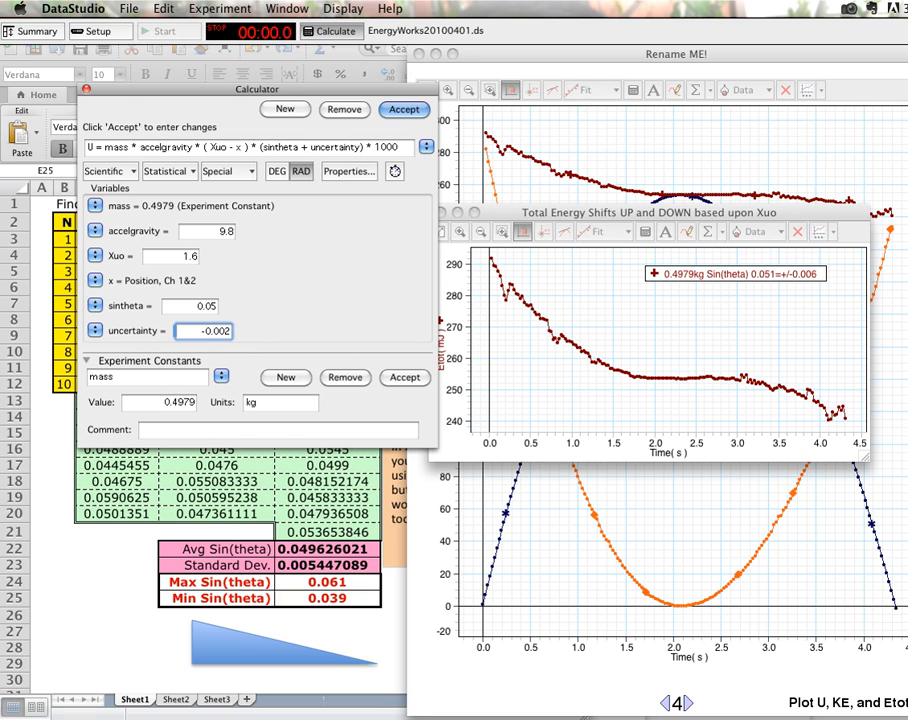
pyautogui.click(404, 109)
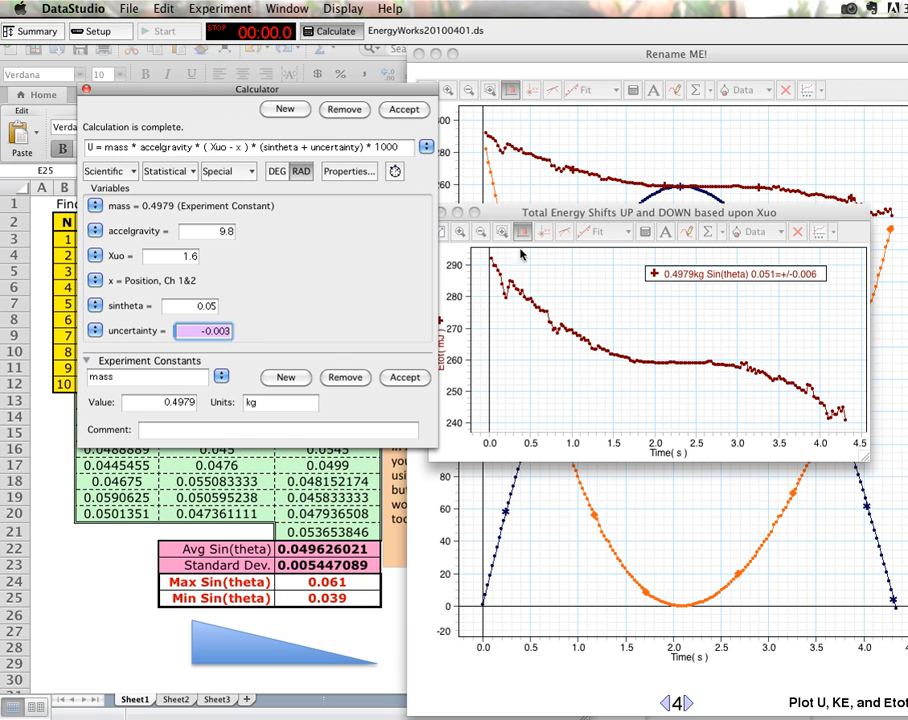
pyautogui.moveTo(680, 367)
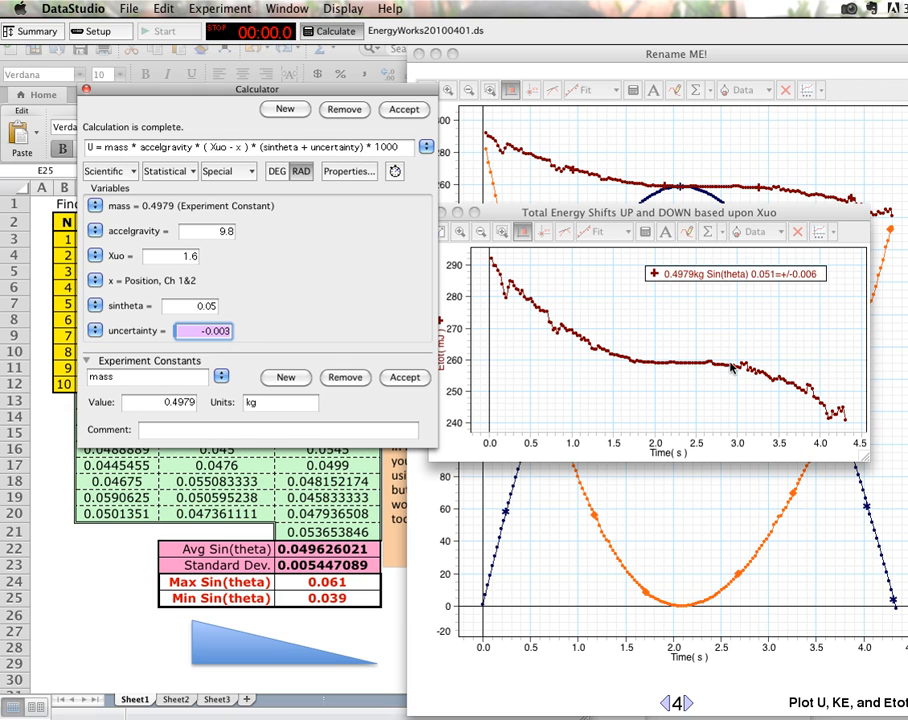
pyautogui.moveTo(800, 413)
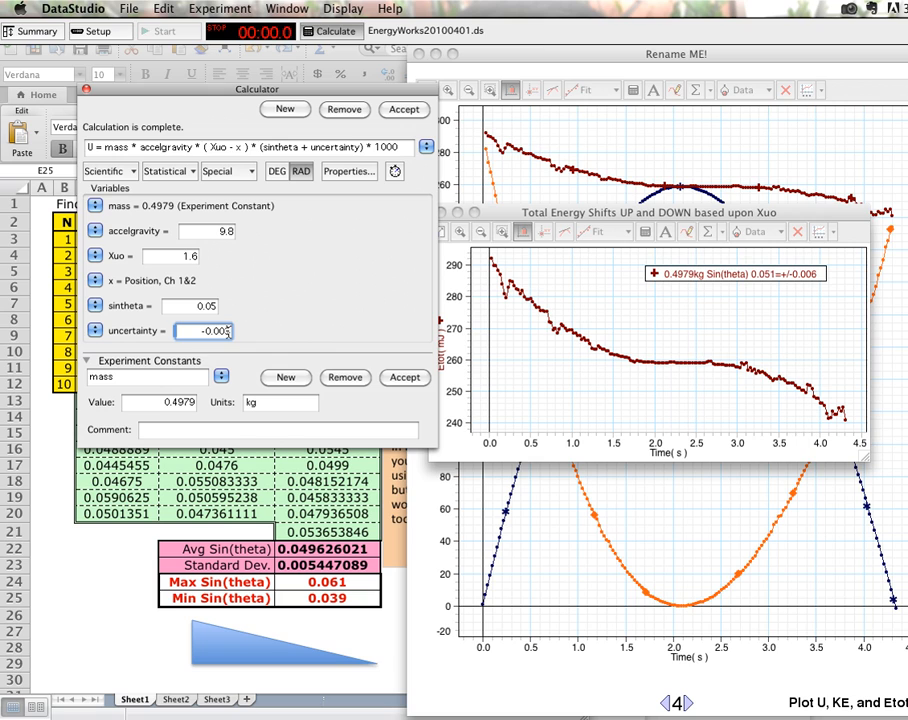
# Apply a -0.0034 uncertainty, then enter -0.003
pyautogui.write('-0.0034')
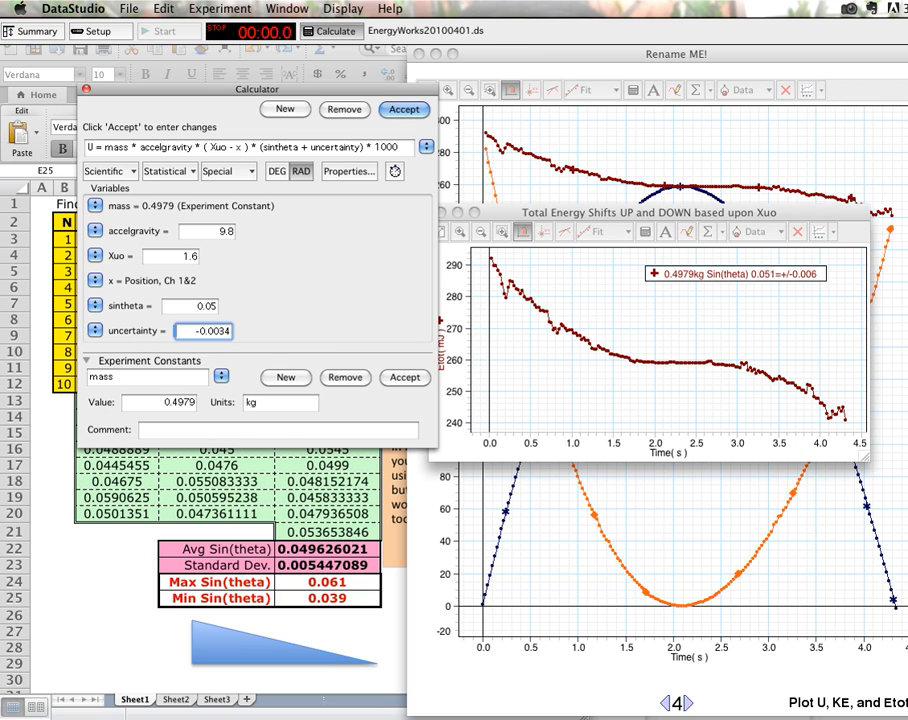
pyautogui.click(404, 109)
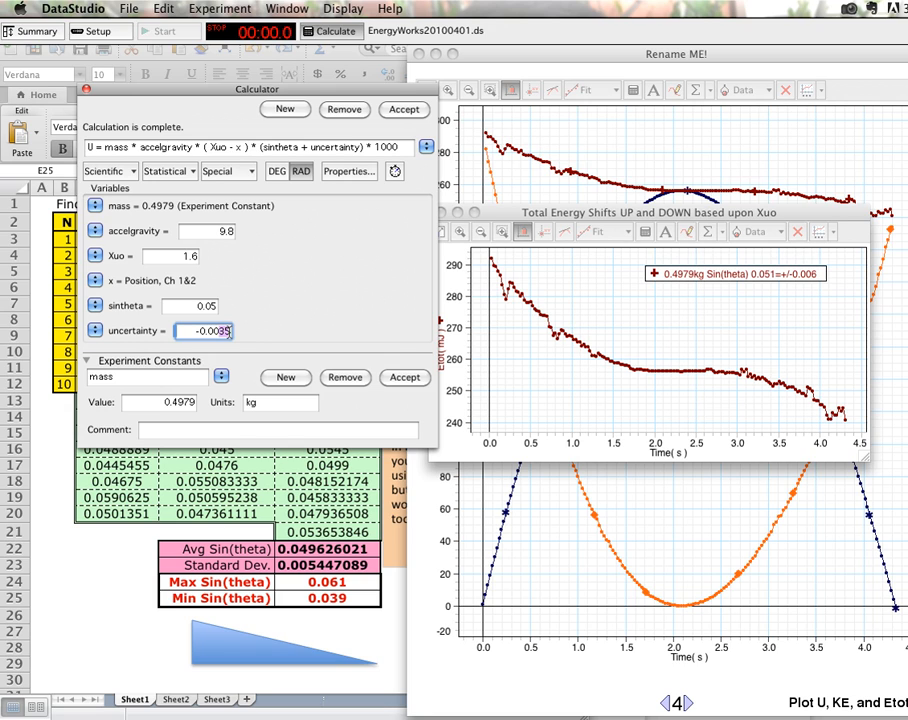
pyautogui.write('-0.003')
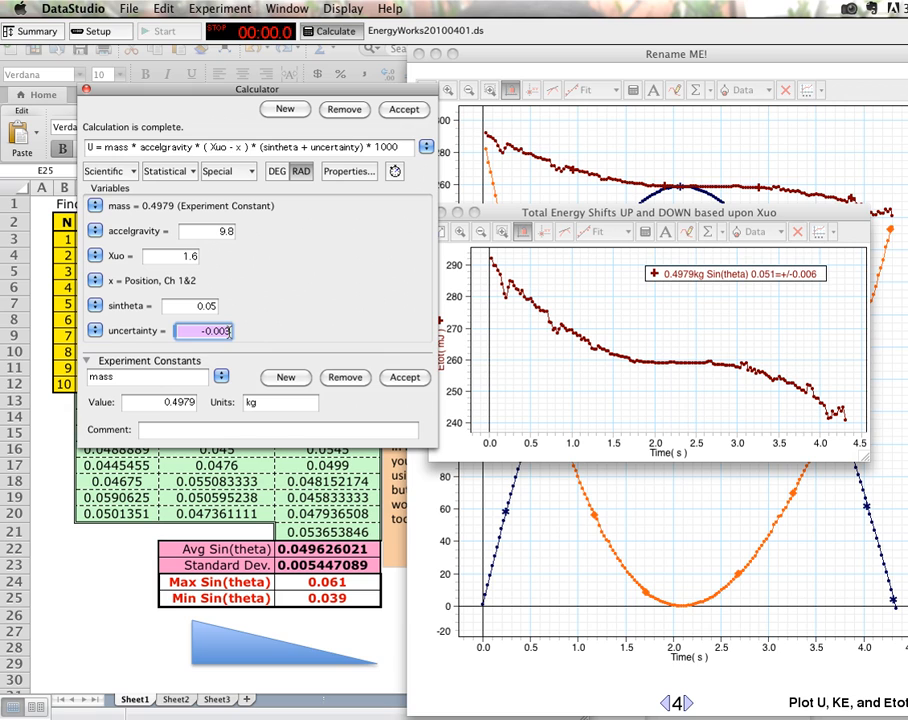
pyautogui.moveTo(302, 558)
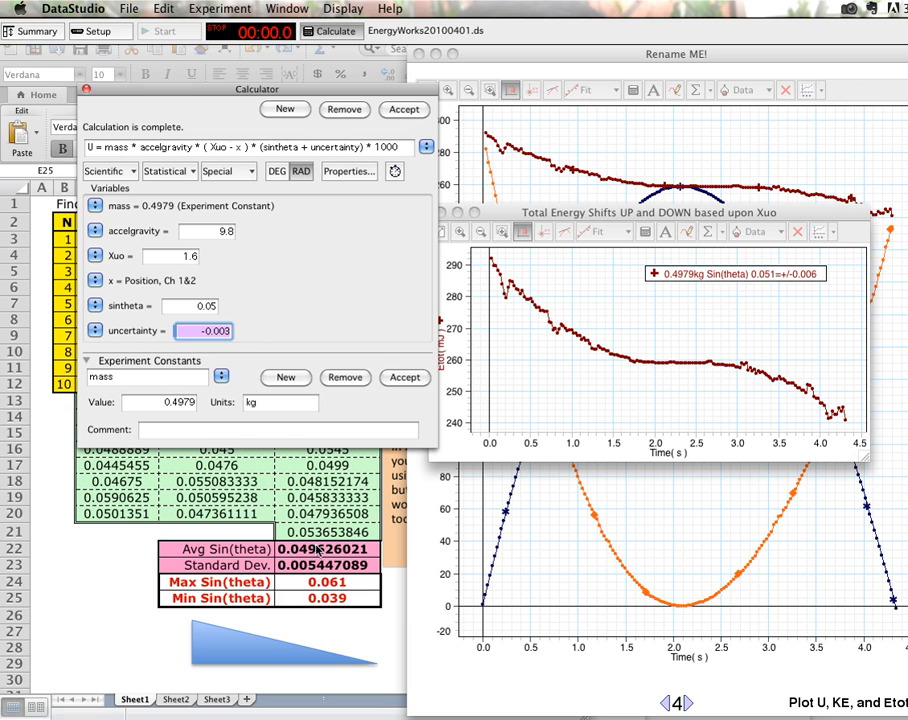
pyautogui.moveTo(698, 500)
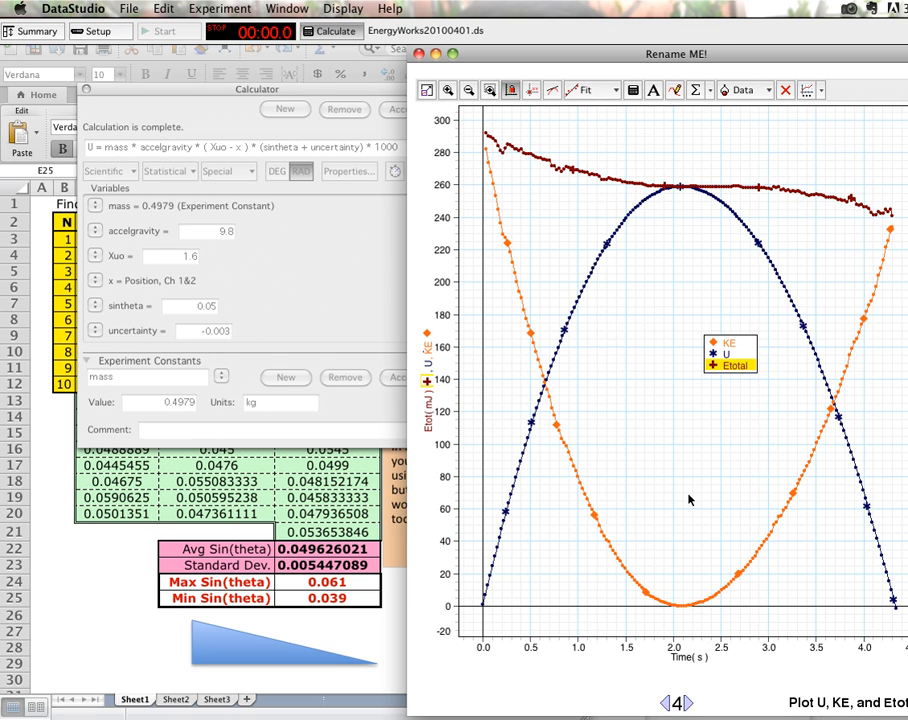
pyautogui.moveTo(585, 235)
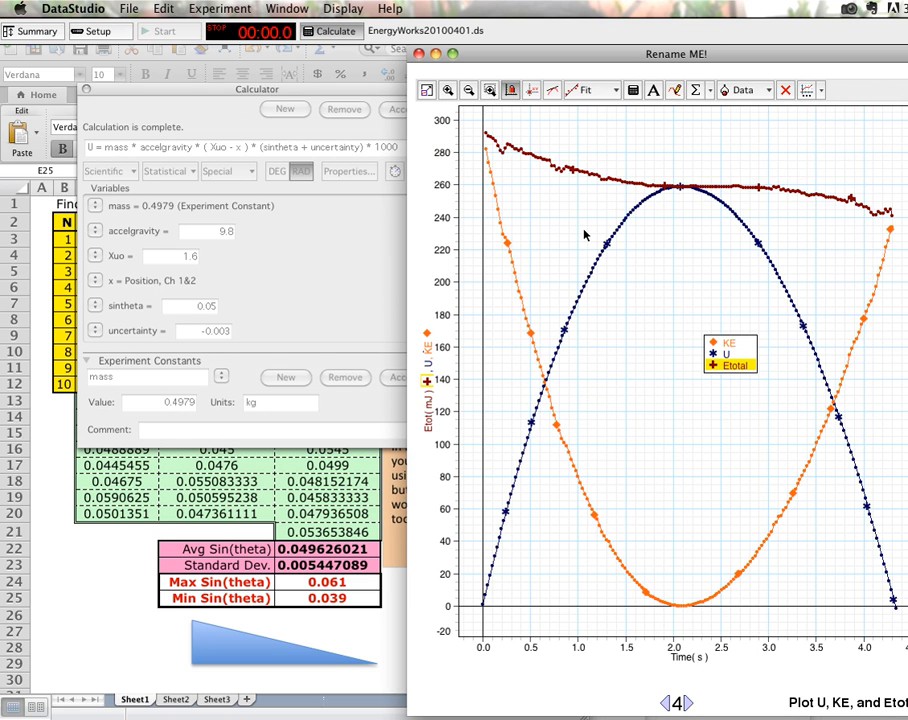